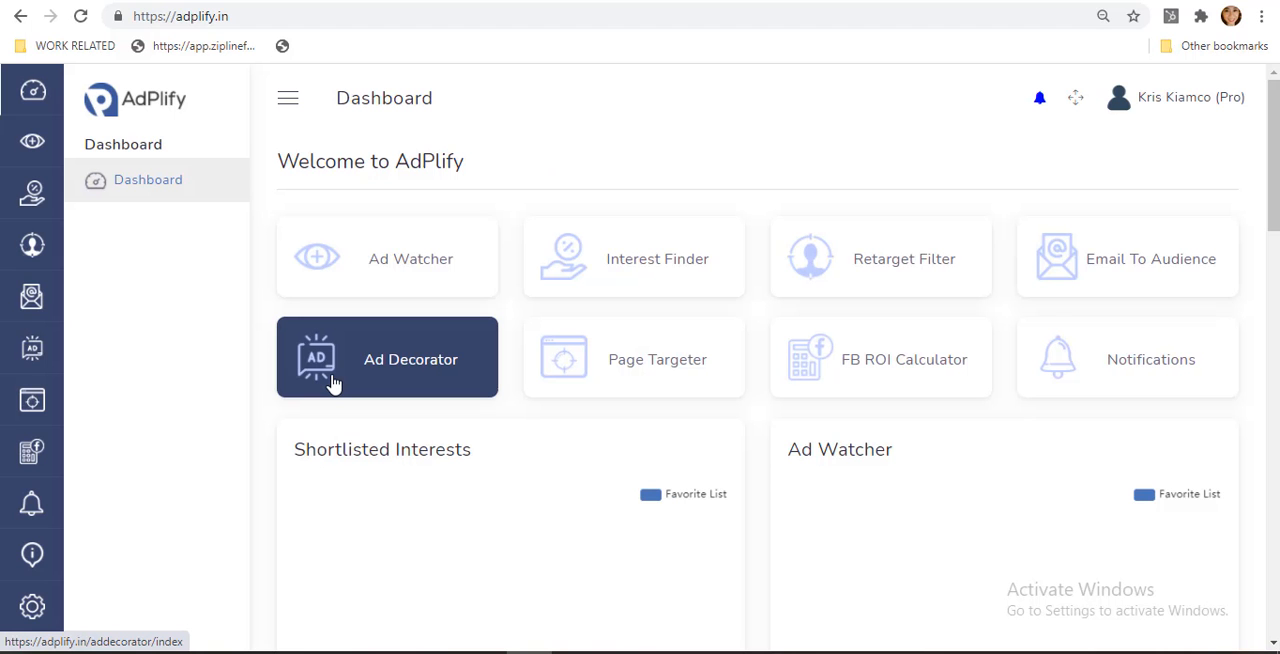
mouse_move(204, 344)
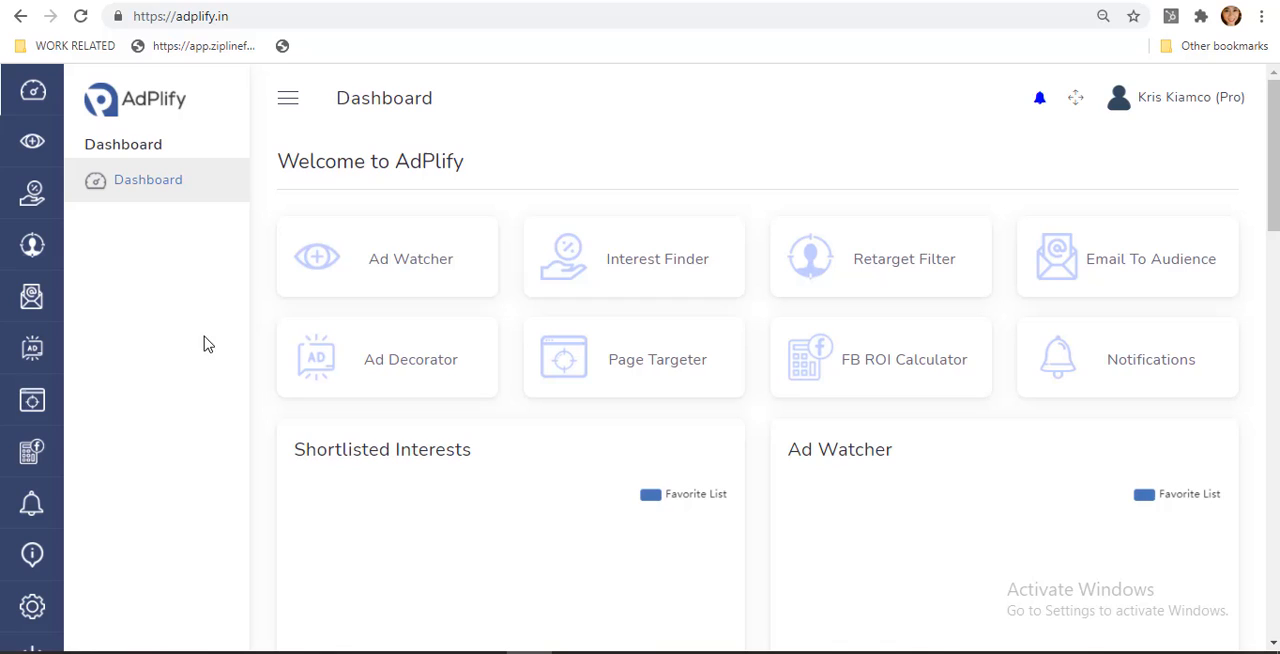
mouse_move(634, 258)
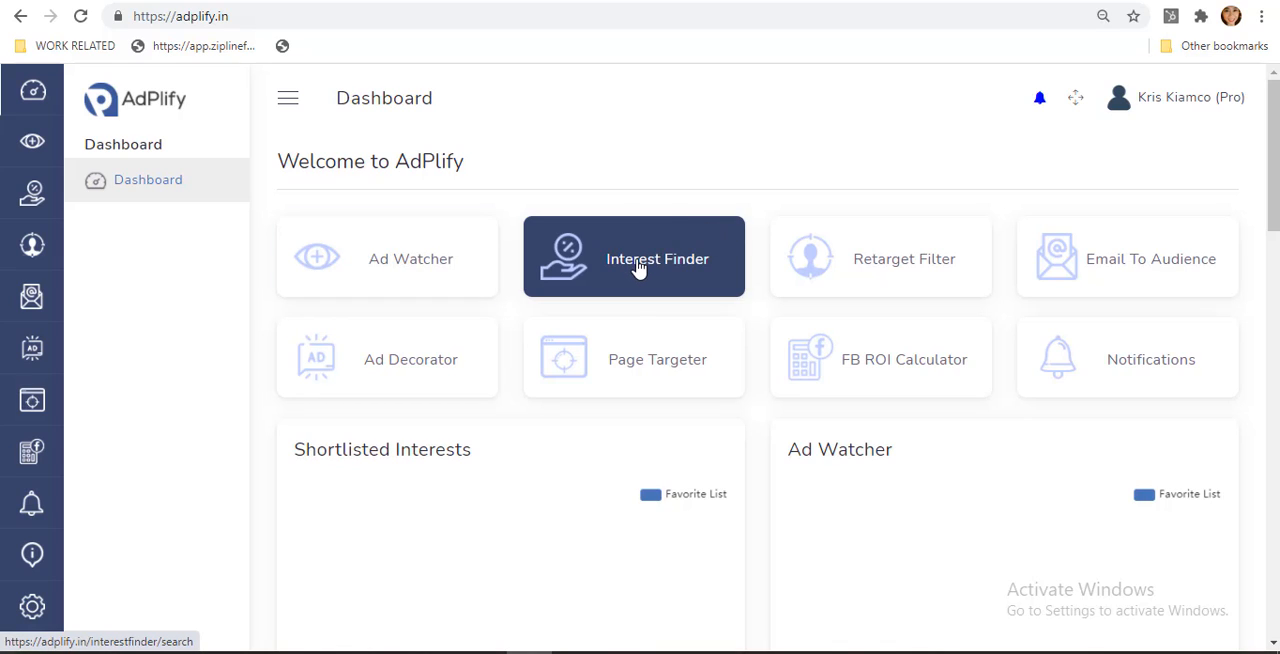
mouse_move(590, 264)
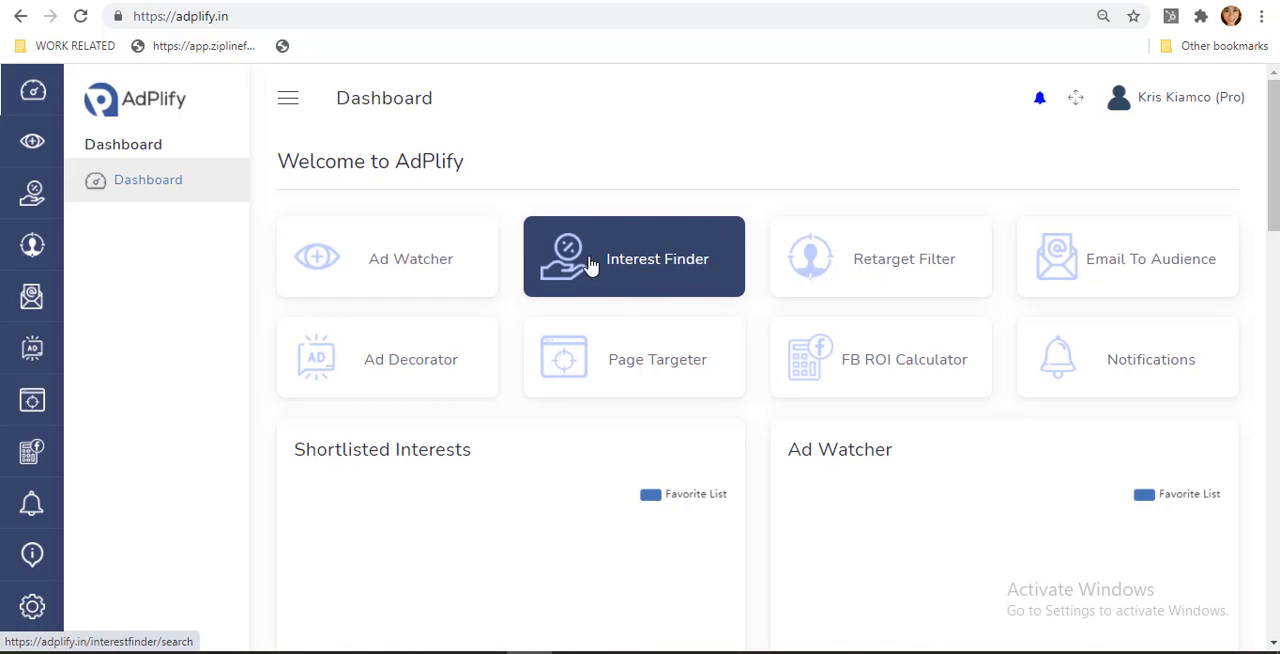
mouse_move(668, 270)
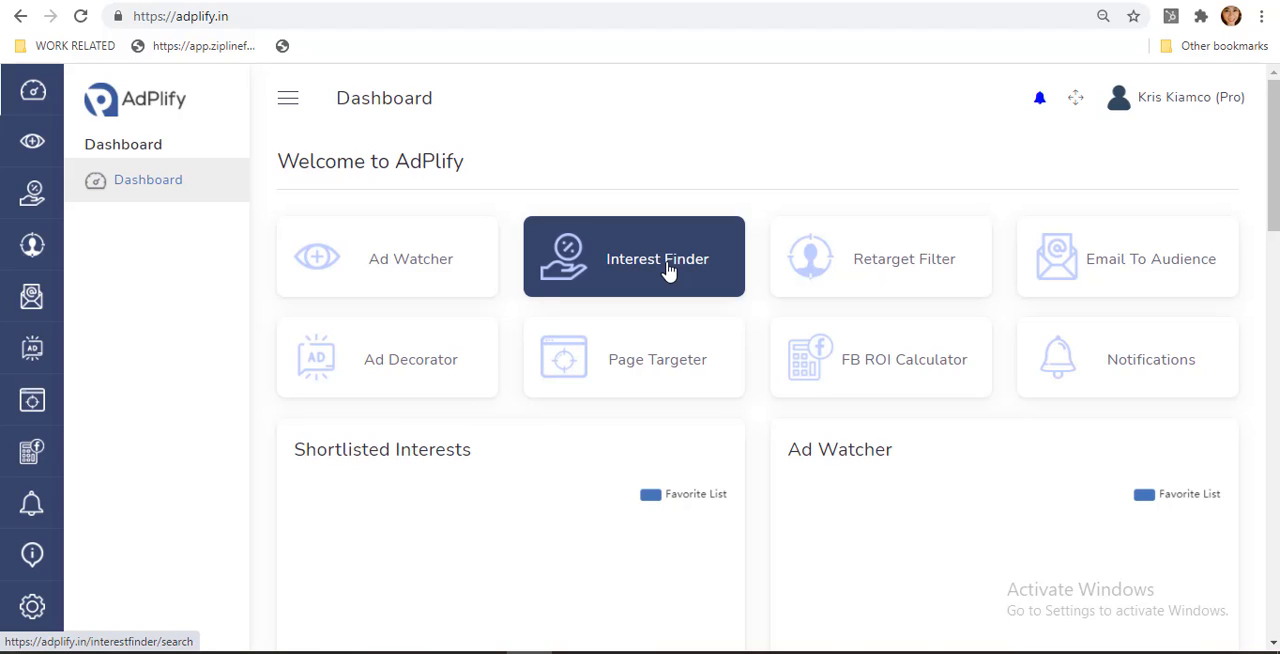
mouse_move(410, 358)
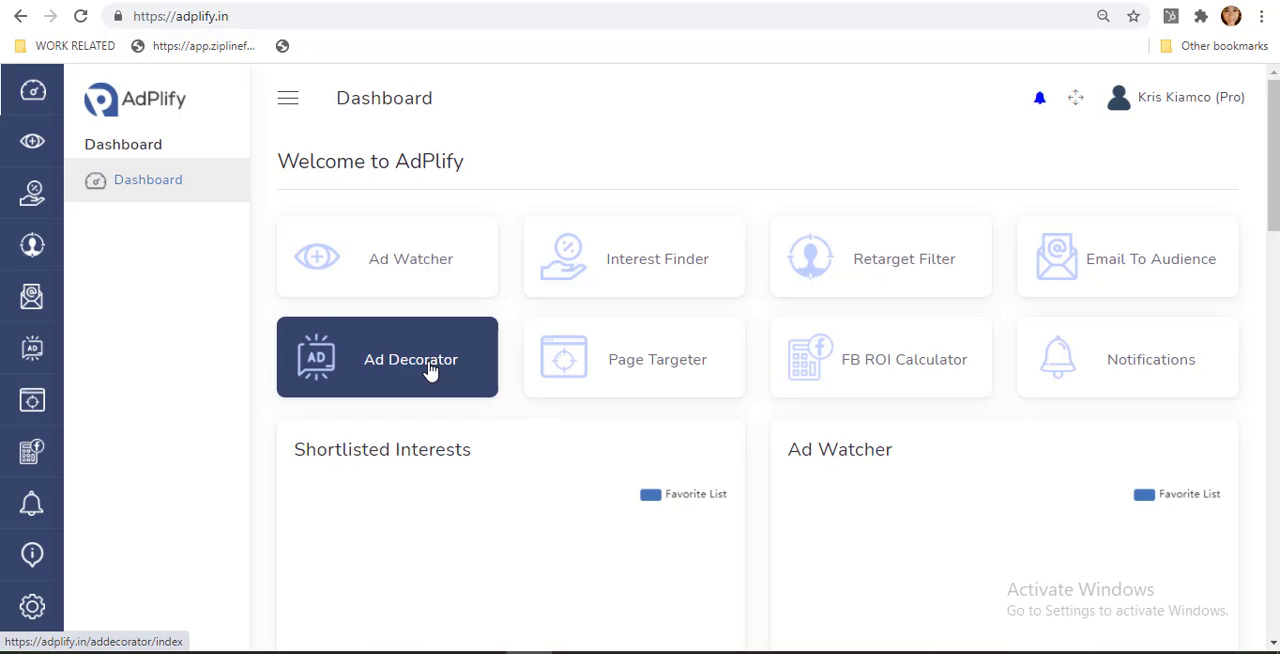
mouse_move(92, 196)
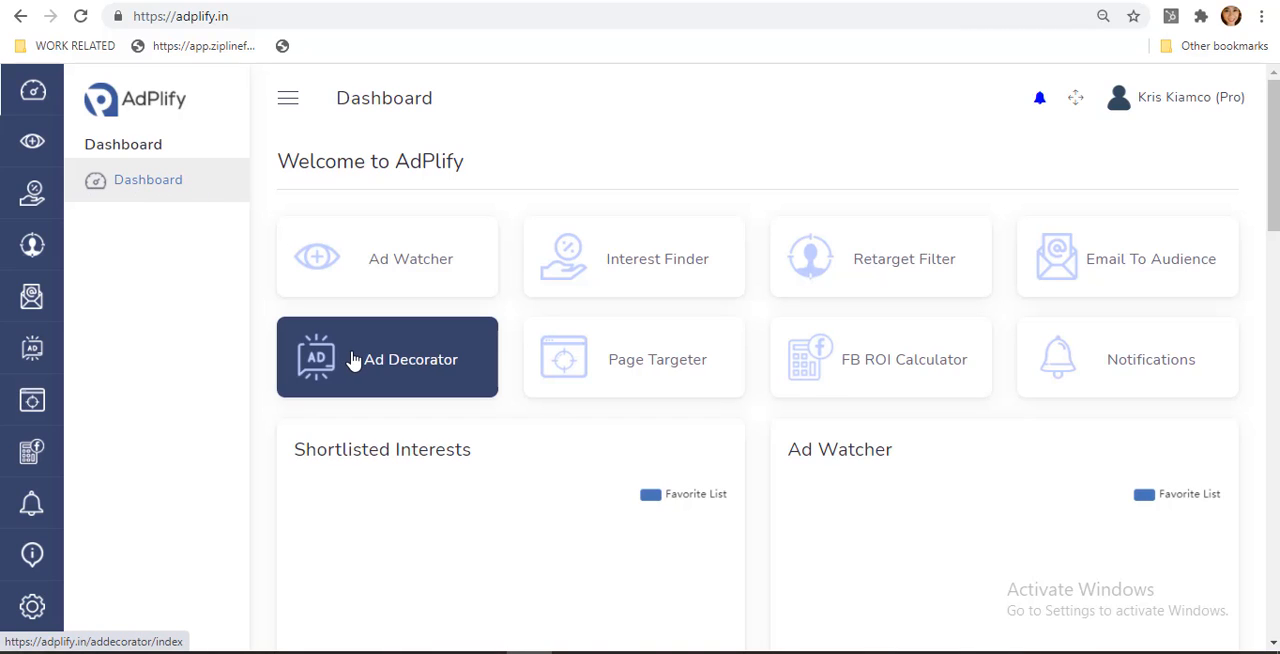
- Launch the Ad Decorator tool from the AdPlify dashboard tile
click(388, 358)
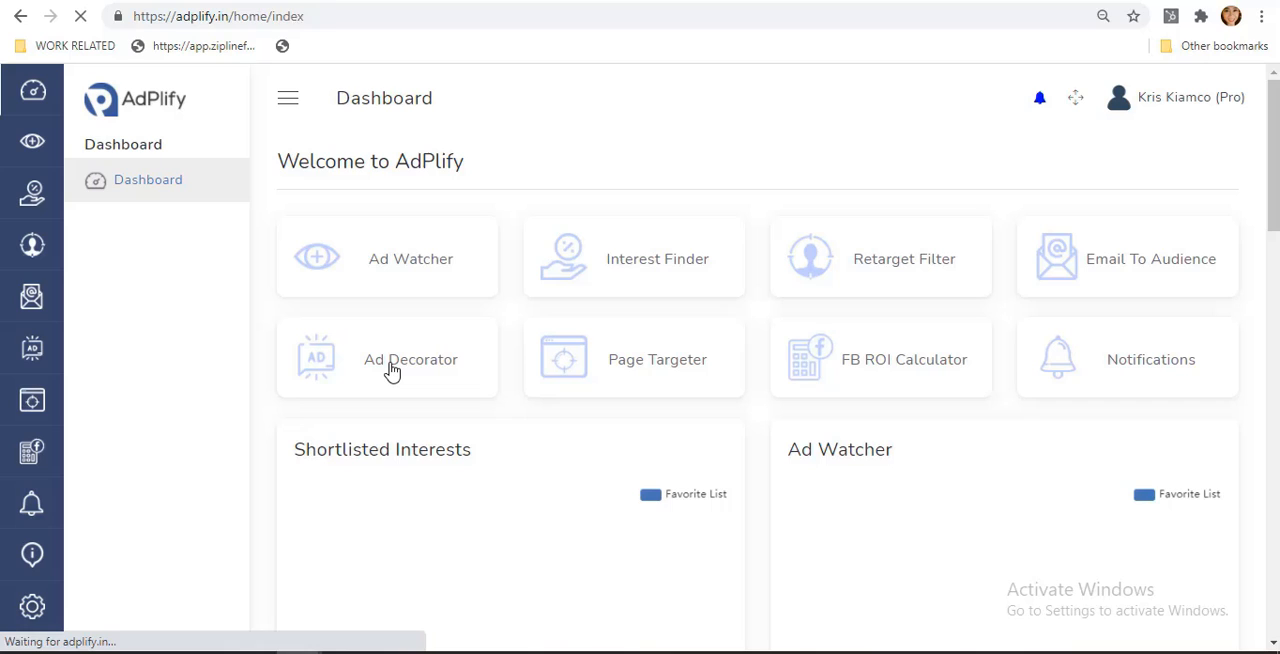
- Browse the Numbers and Others symbol categories, then paste the Webinarloop features list into the text box
click(410, 360)
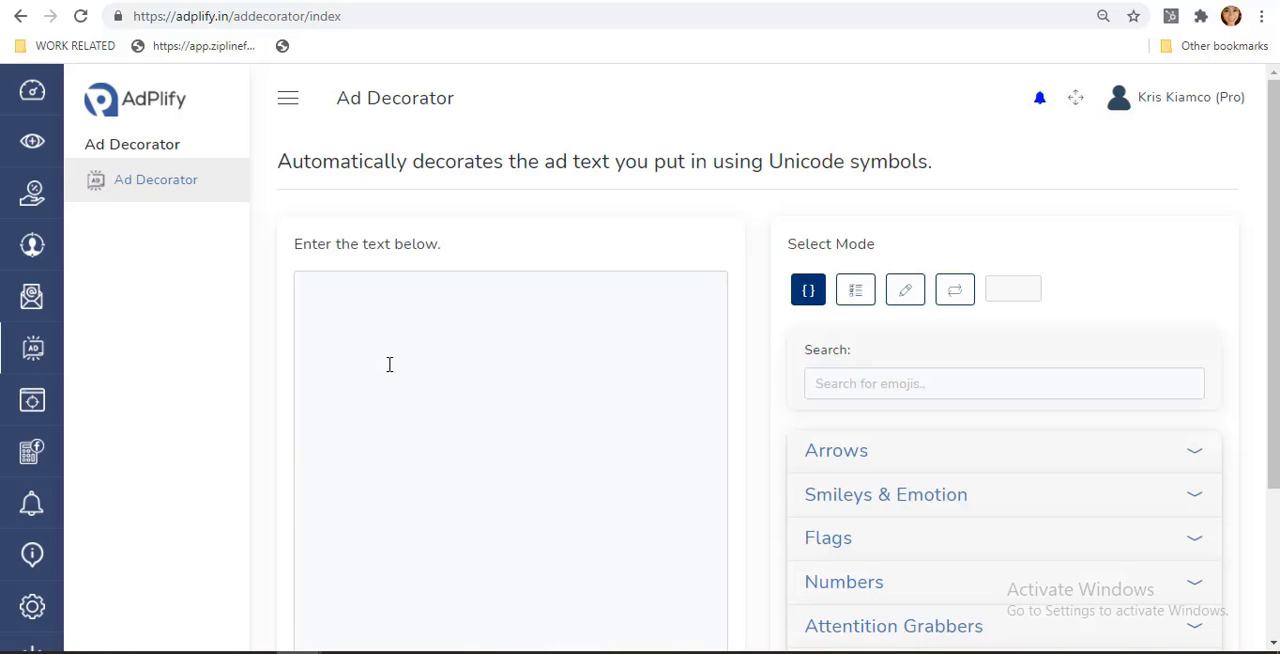
mouse_move(728, 324)
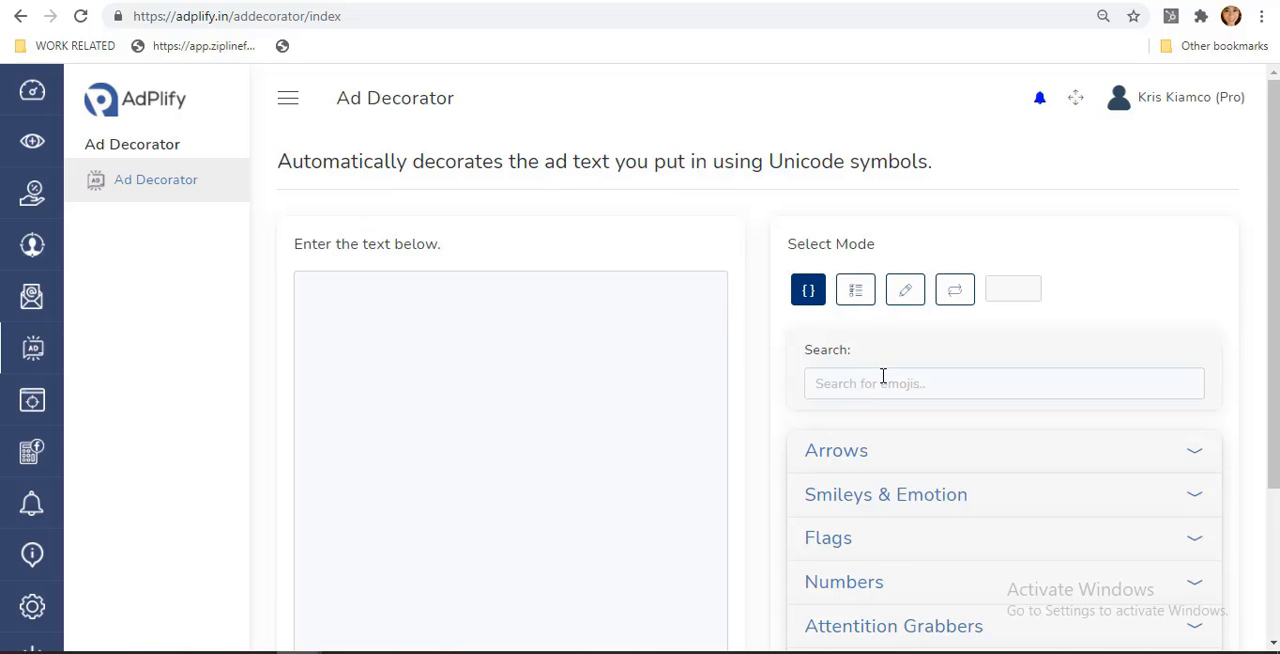
scroll(down, 3)
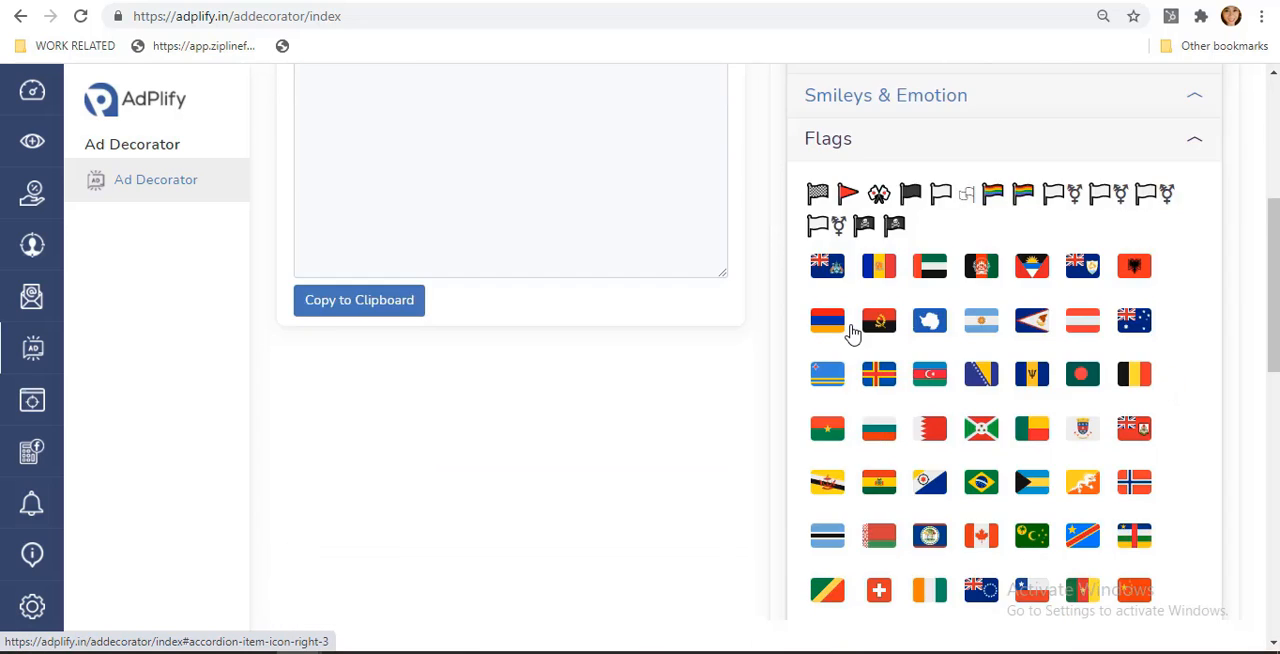
click(844, 370)
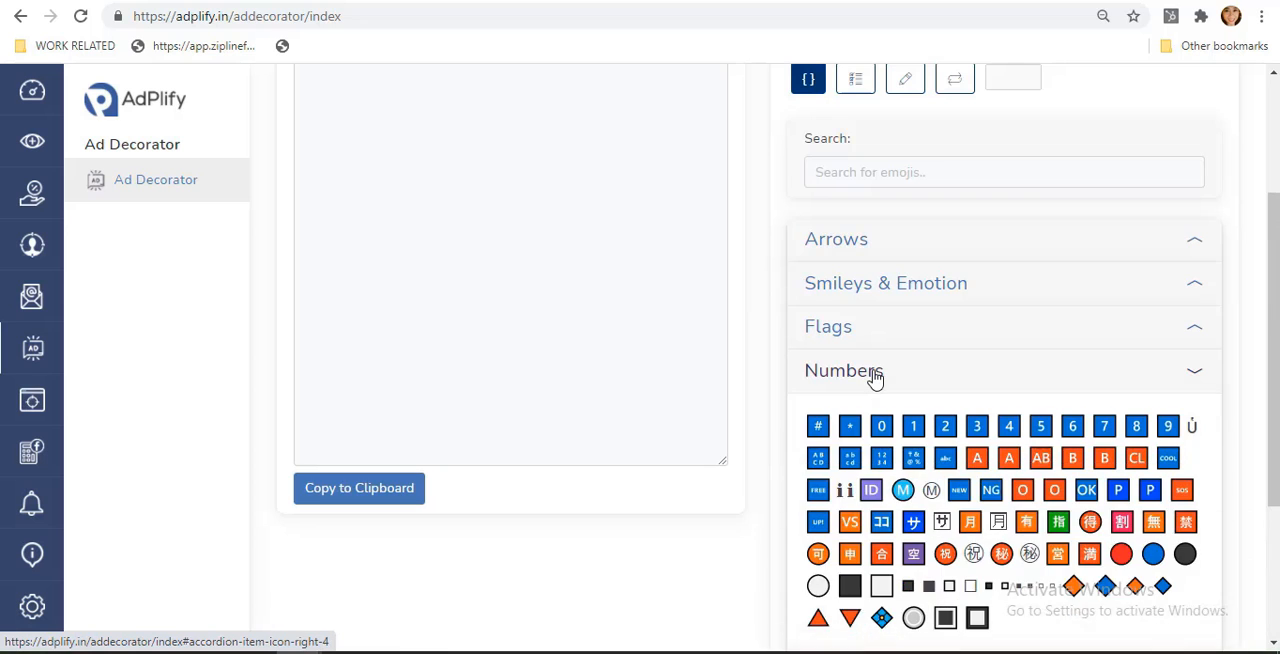
click(844, 370)
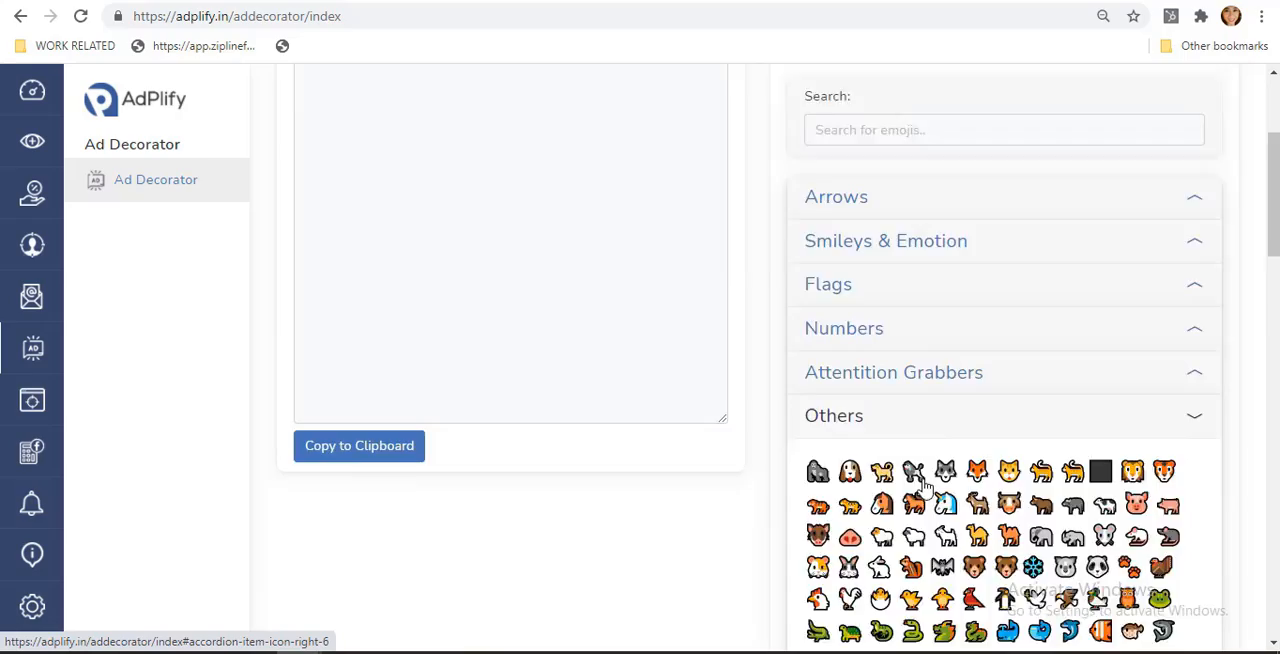
scroll(down, 3)
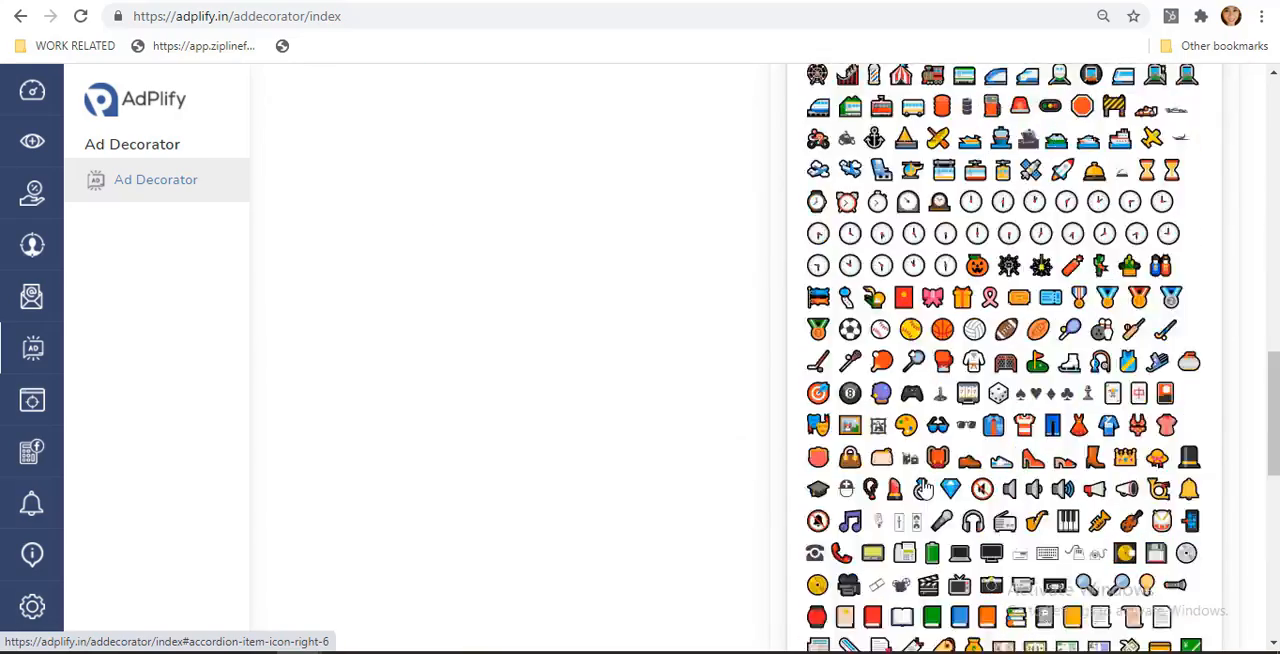
click(832, 552)
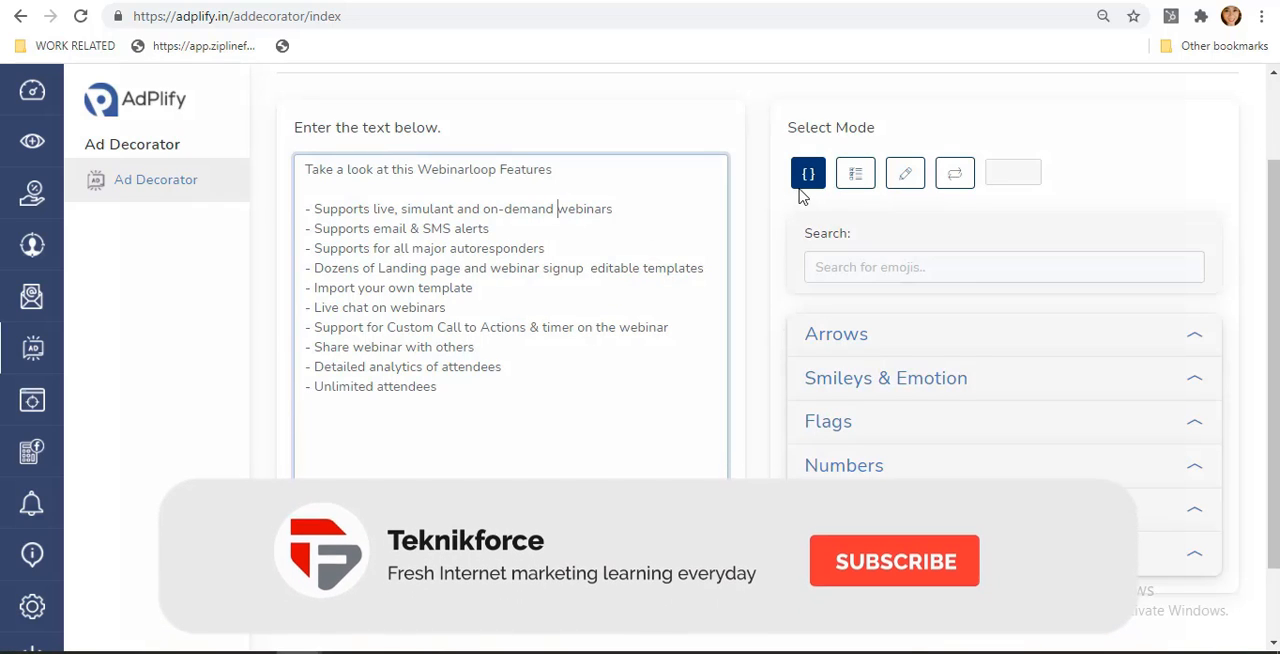
- Wrap the title line in star symbols using Wrap mode with a 'star' symbol search
click(856, 172)
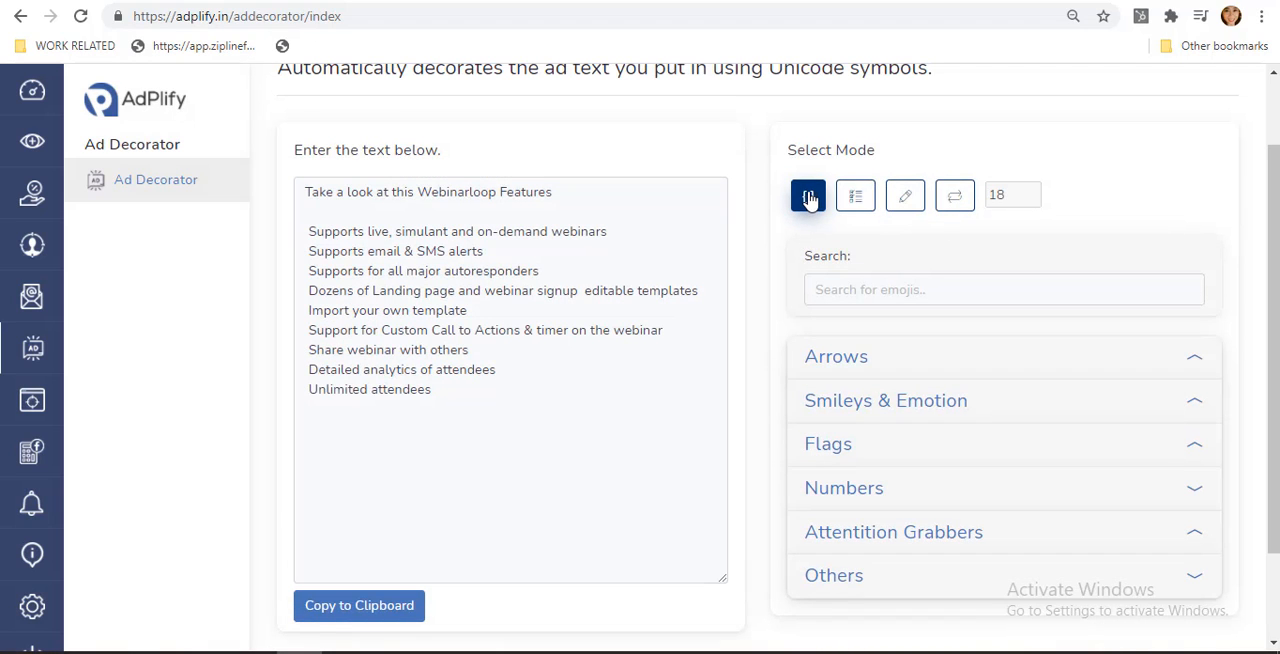
click(1000, 288)
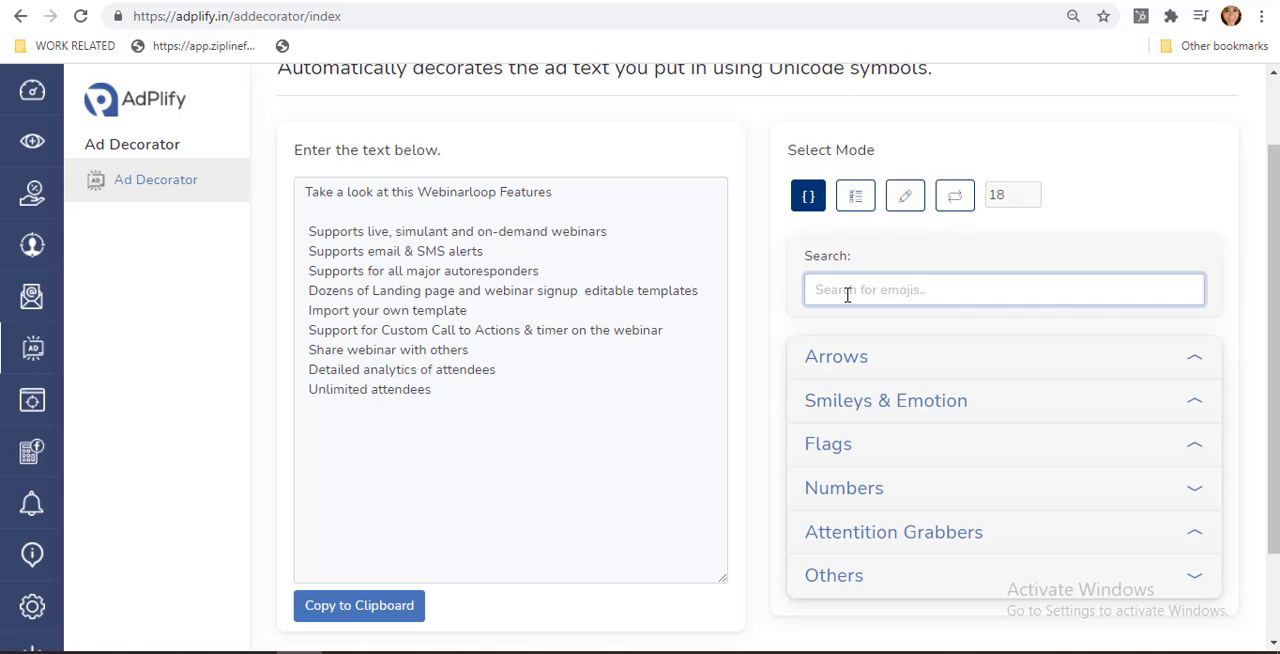
text(star)
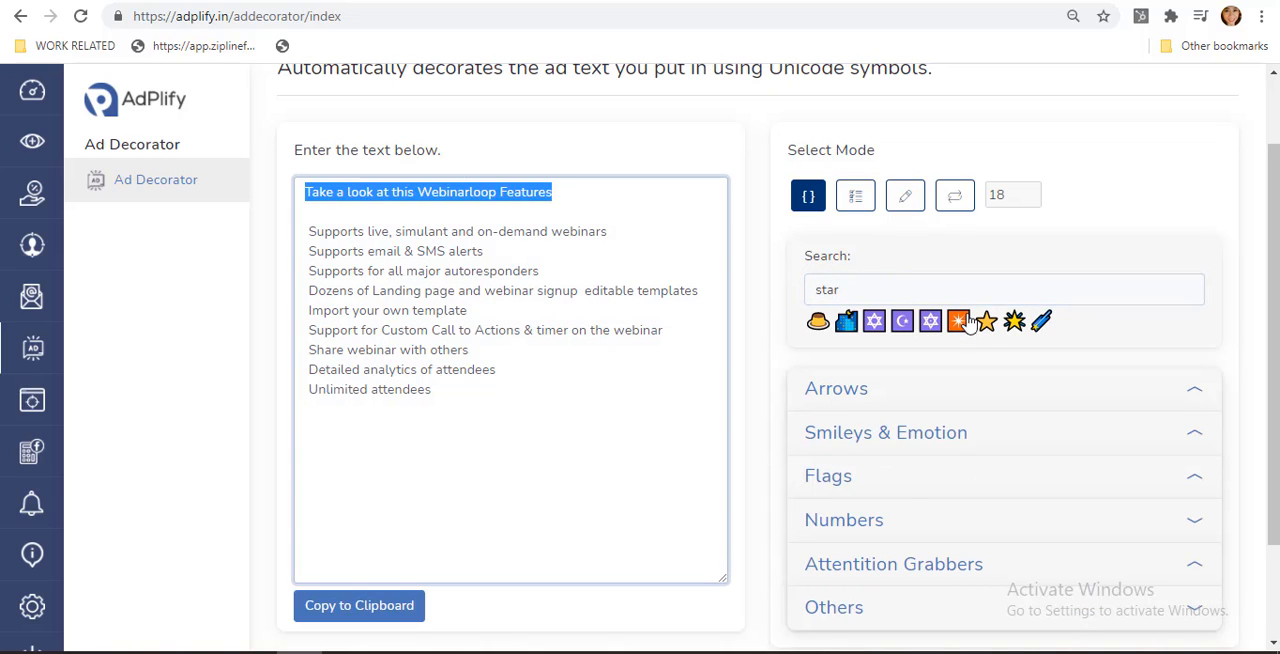
click(984, 320)
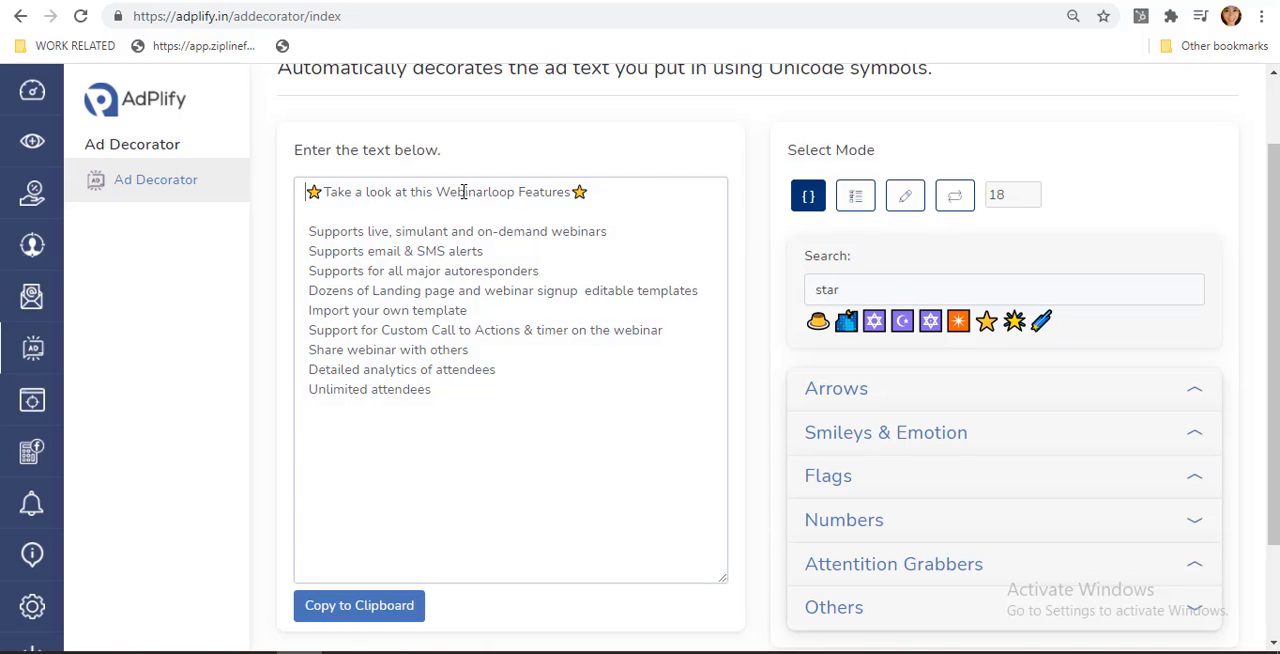
click(680, 194)
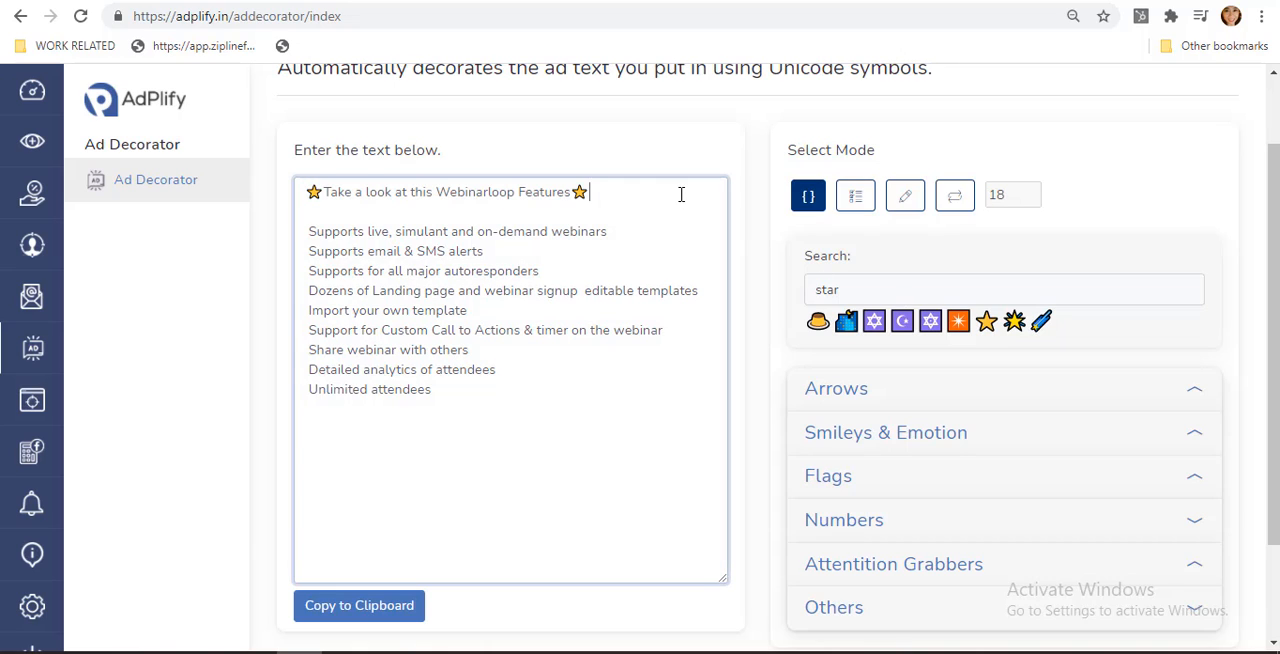
- Prefix every feature line with an arrow symbol using List mode and an 'arrow' search
click(856, 196)
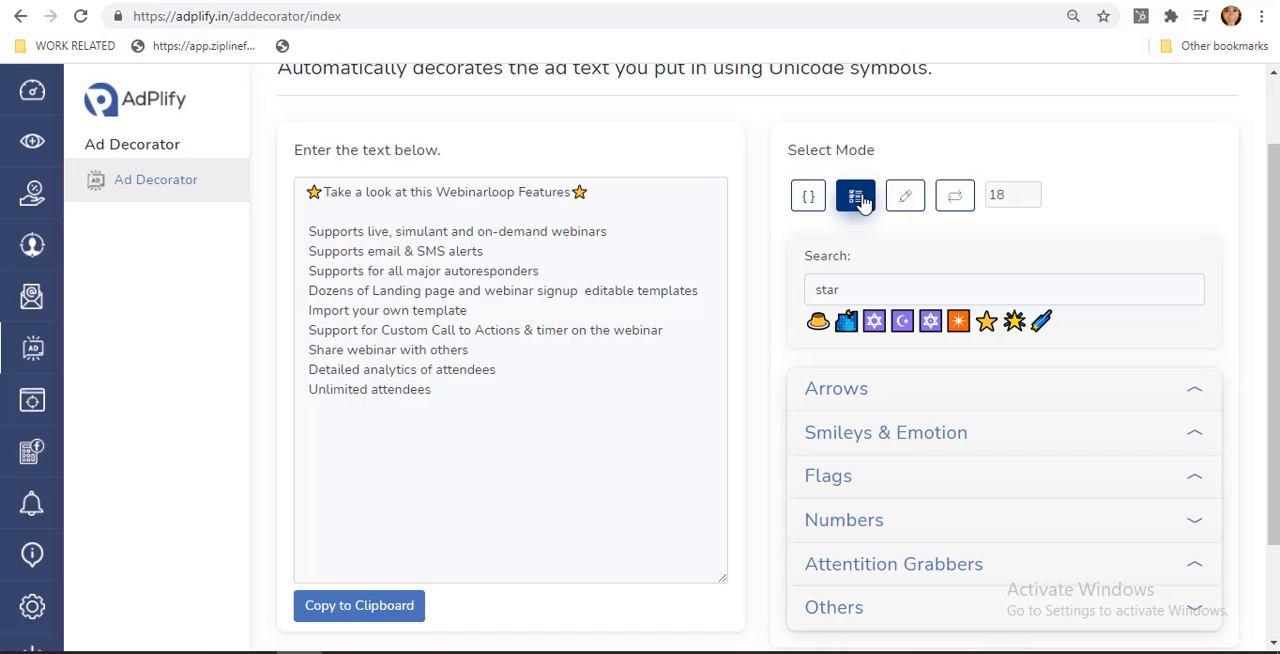
click(1004, 288)
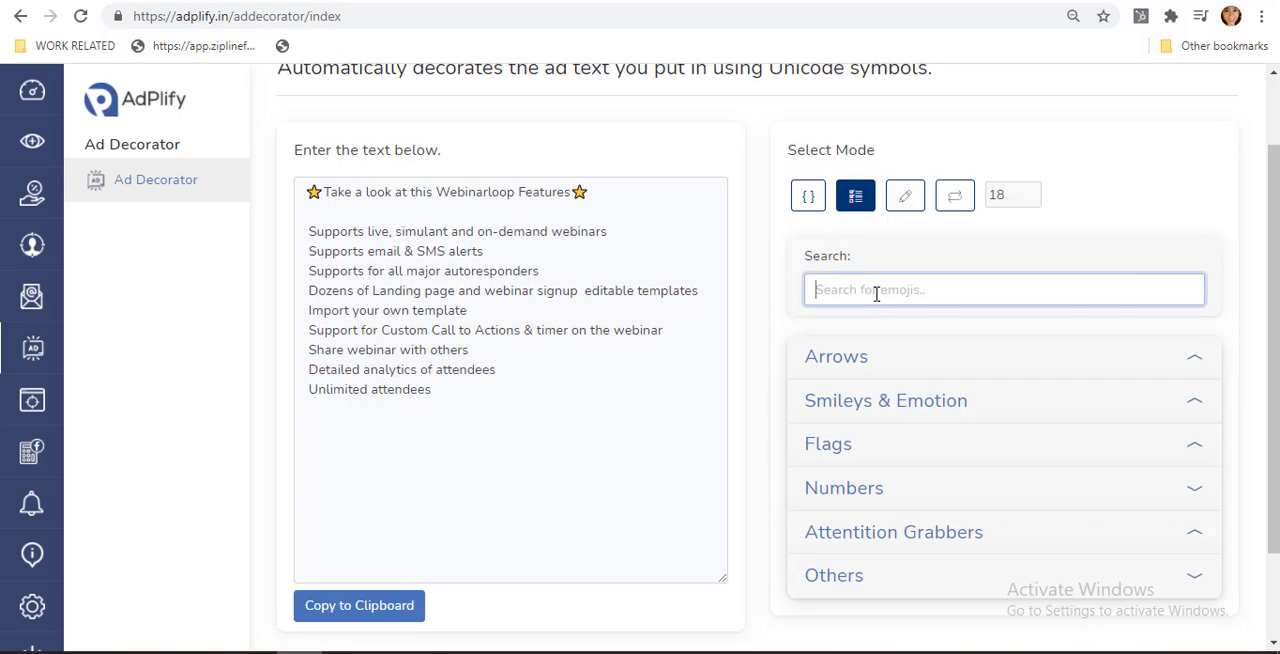
text(arrow)
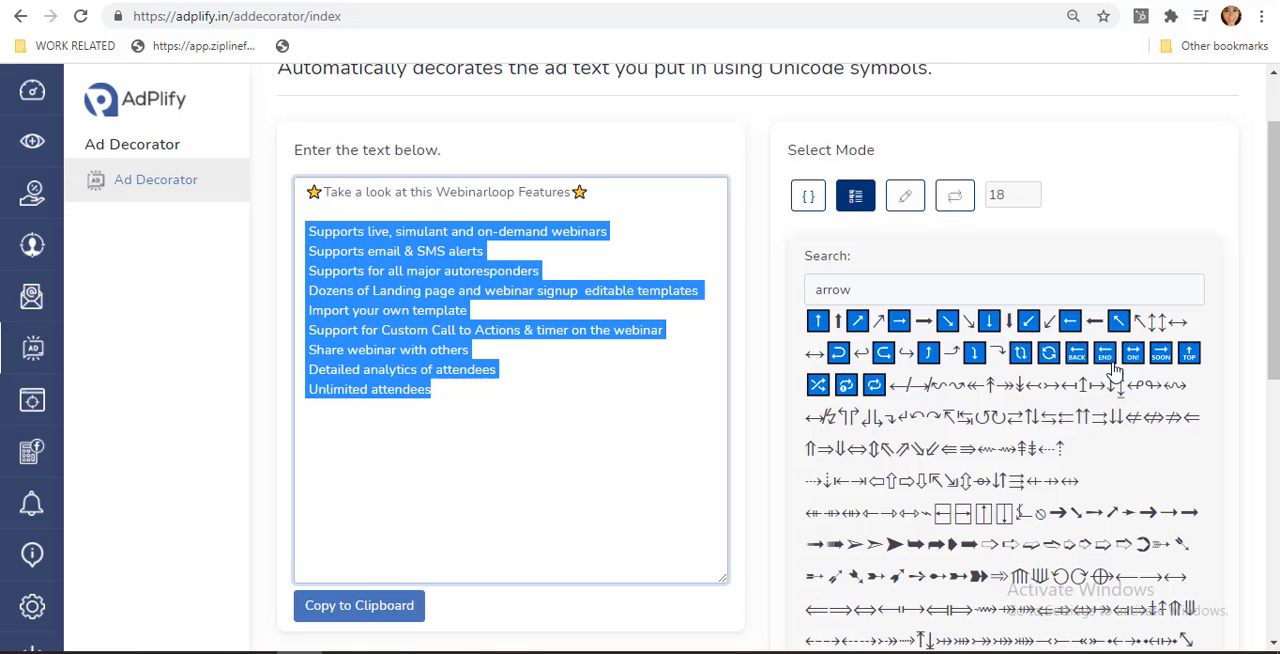
click(898, 320)
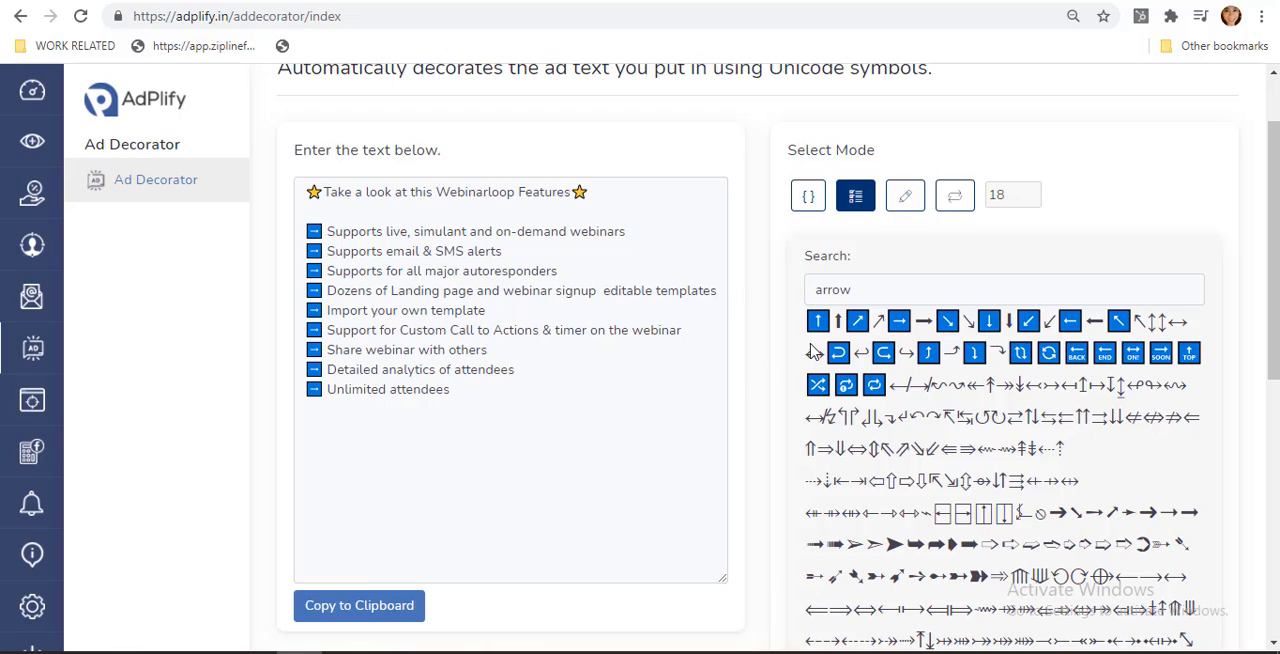
- Insert a thumbs-up after 'Unlimited attendees', then select Repeat mode
click(904, 196)
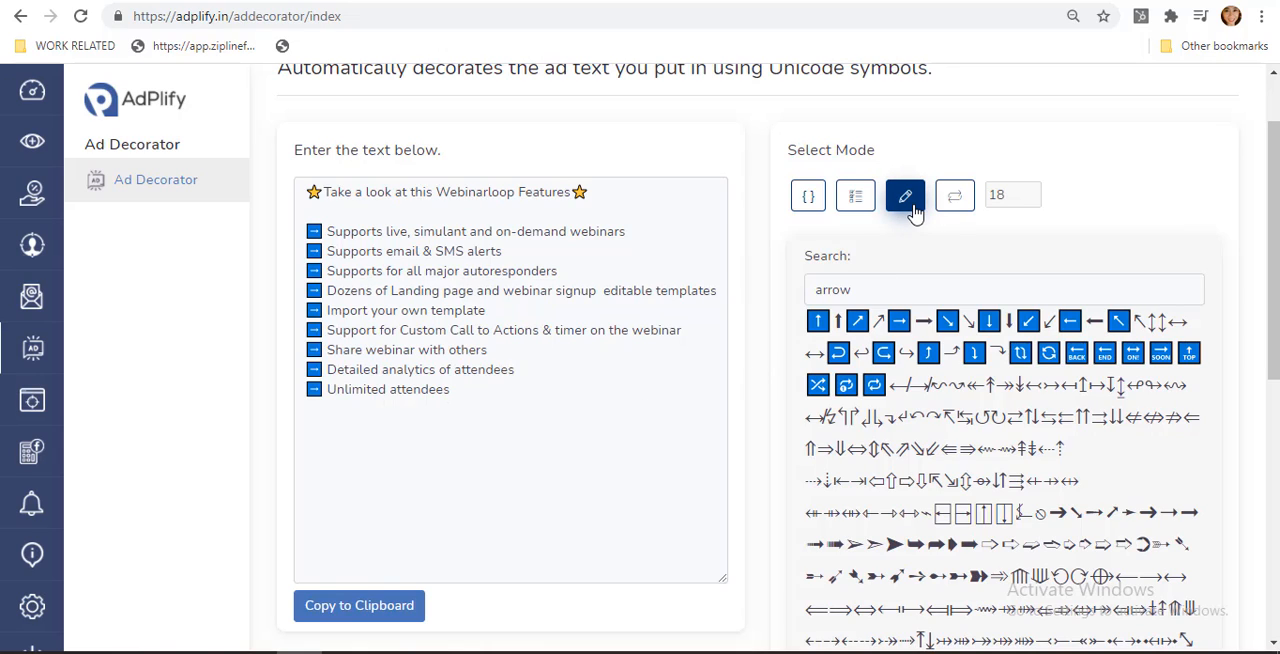
mouse_move(880, 292)
text(thumbs)
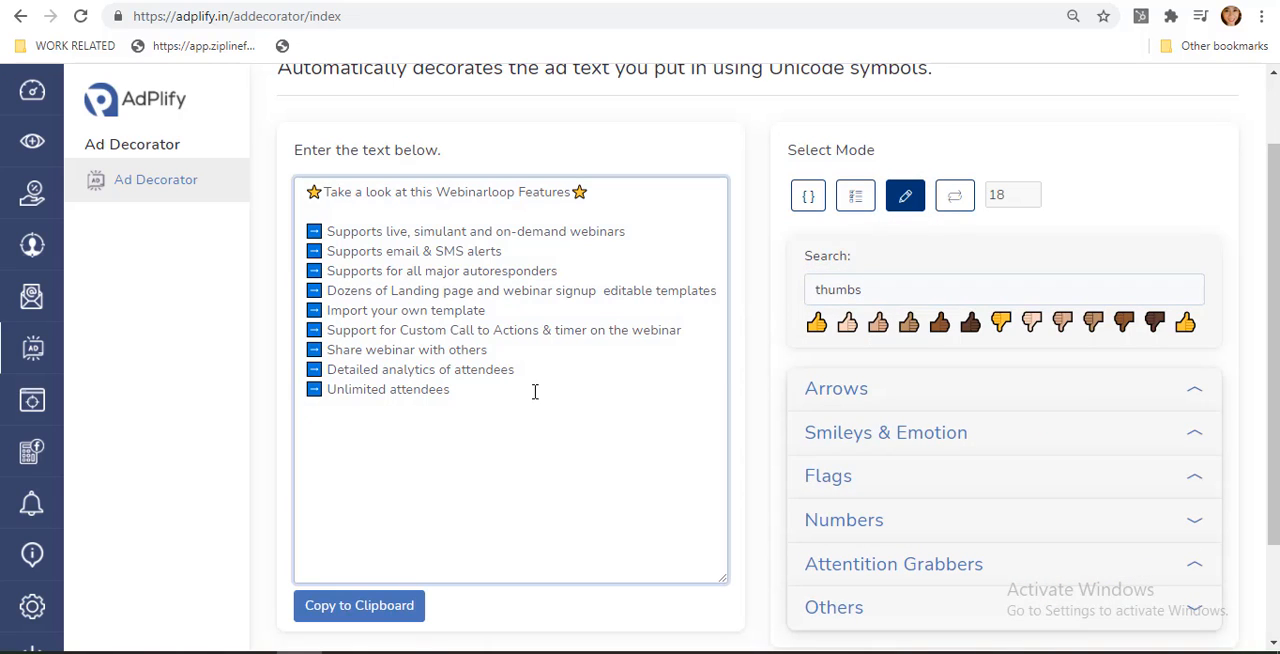
click(816, 322)
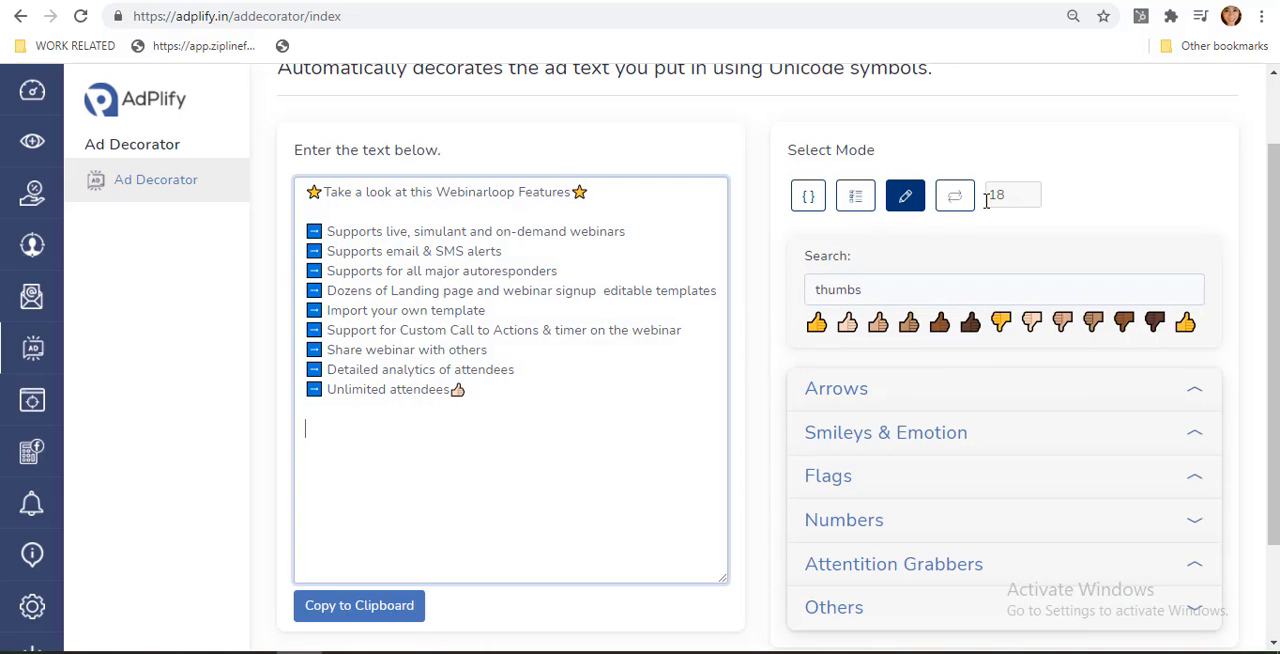
click(952, 196)
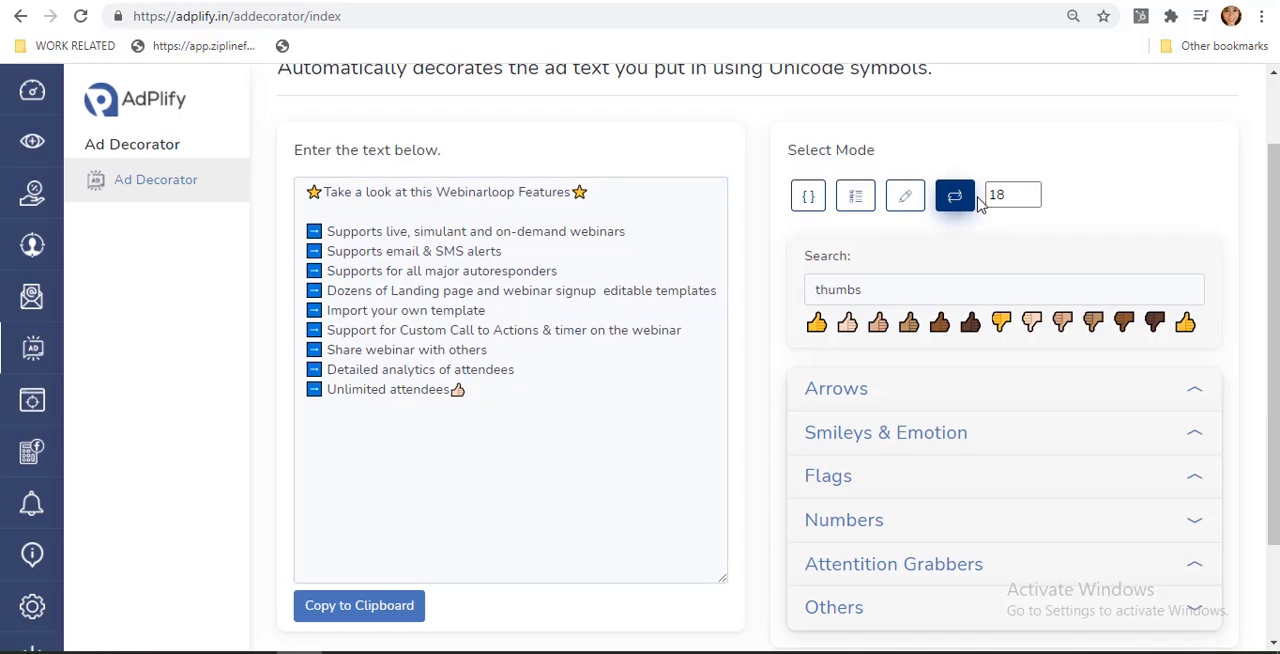
- Insert a row of ten 100 emojis, then paste the plain hyphen-bulleted list including Live chat on webinars
triple_click(1004, 194)
text(hundred)
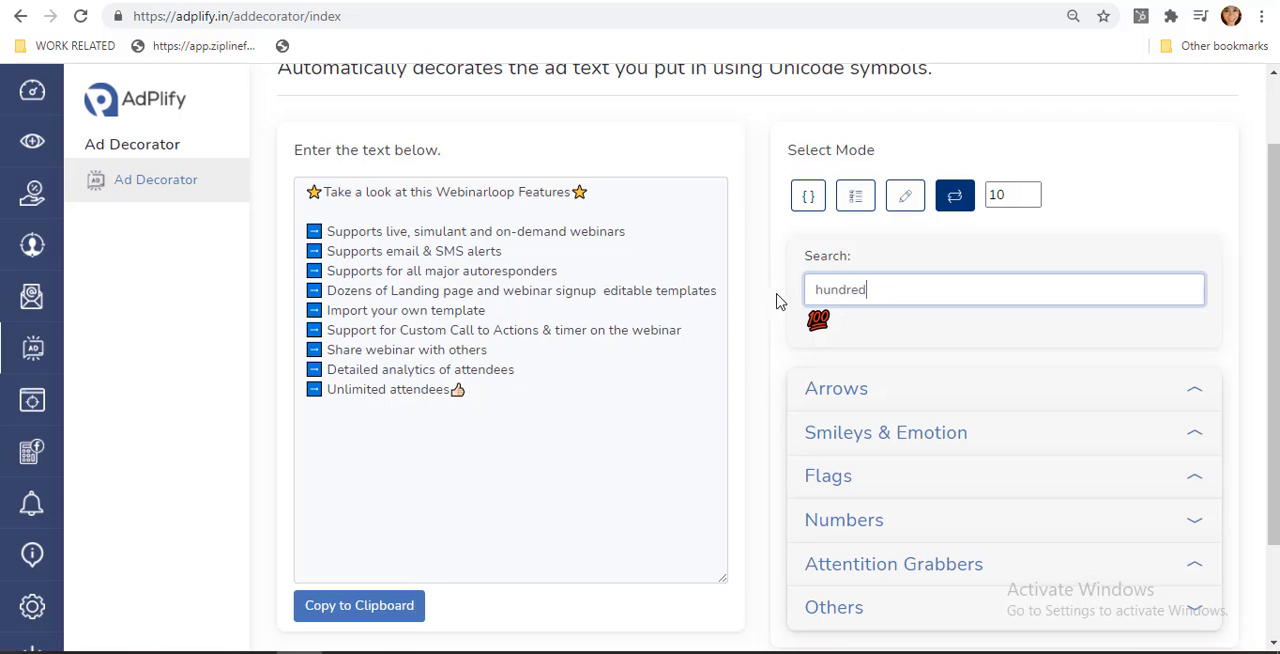
click(818, 320)
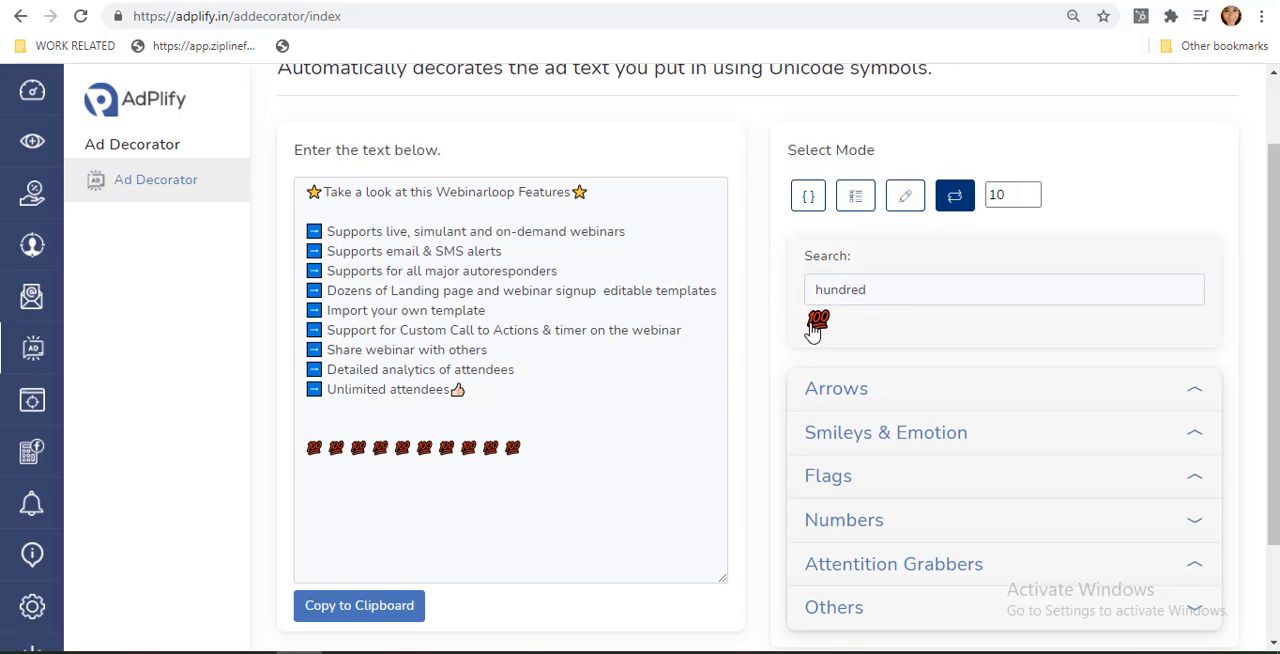
click(534, 428)
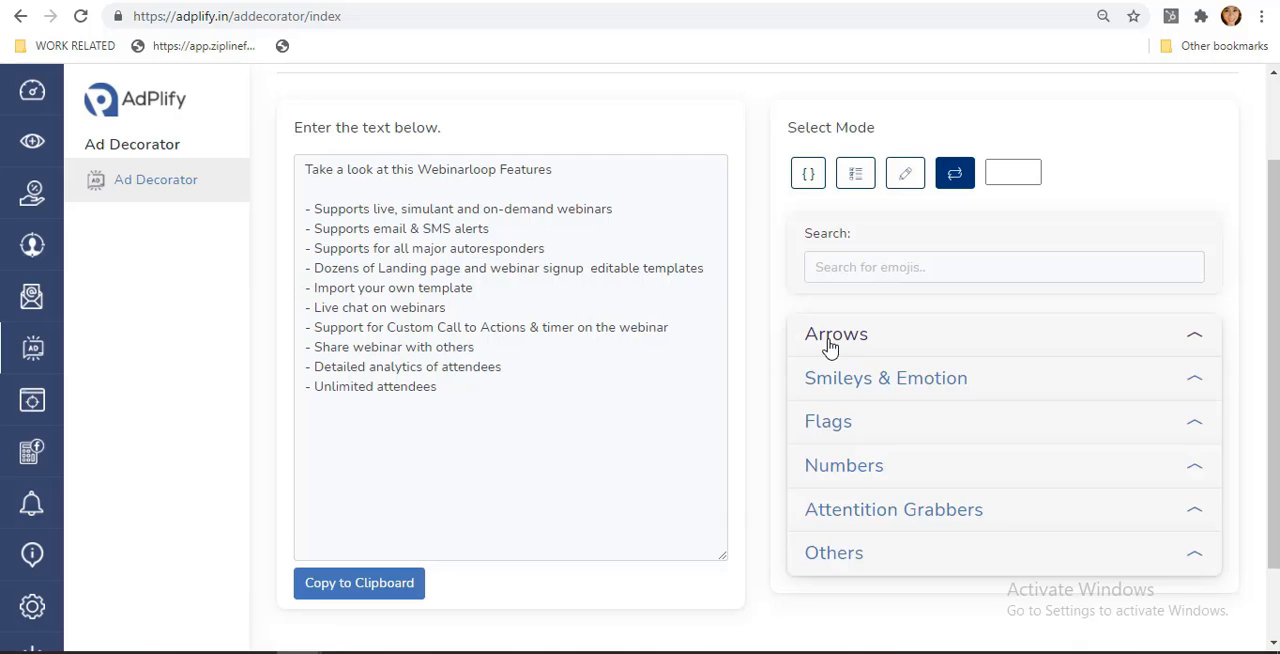
- Wrap the title in an Arrows symbol on each side, remove the dashes, and browse Attention Grabbers
click(836, 334)
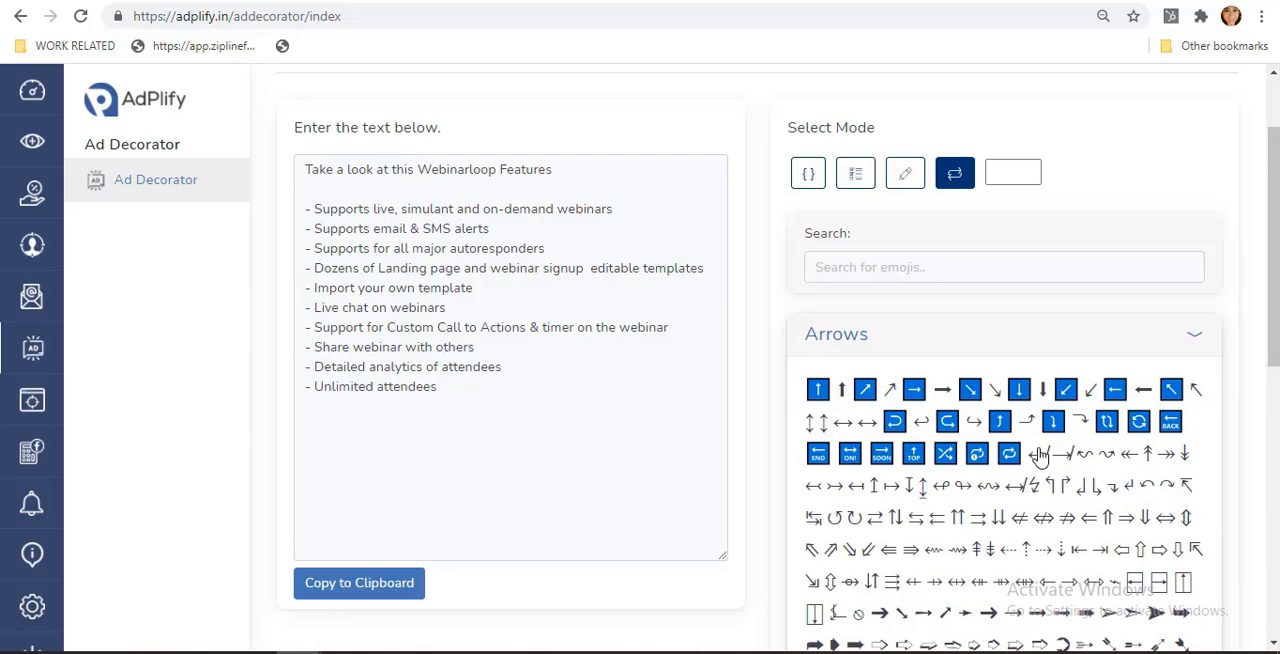
mouse_move(1018, 390)
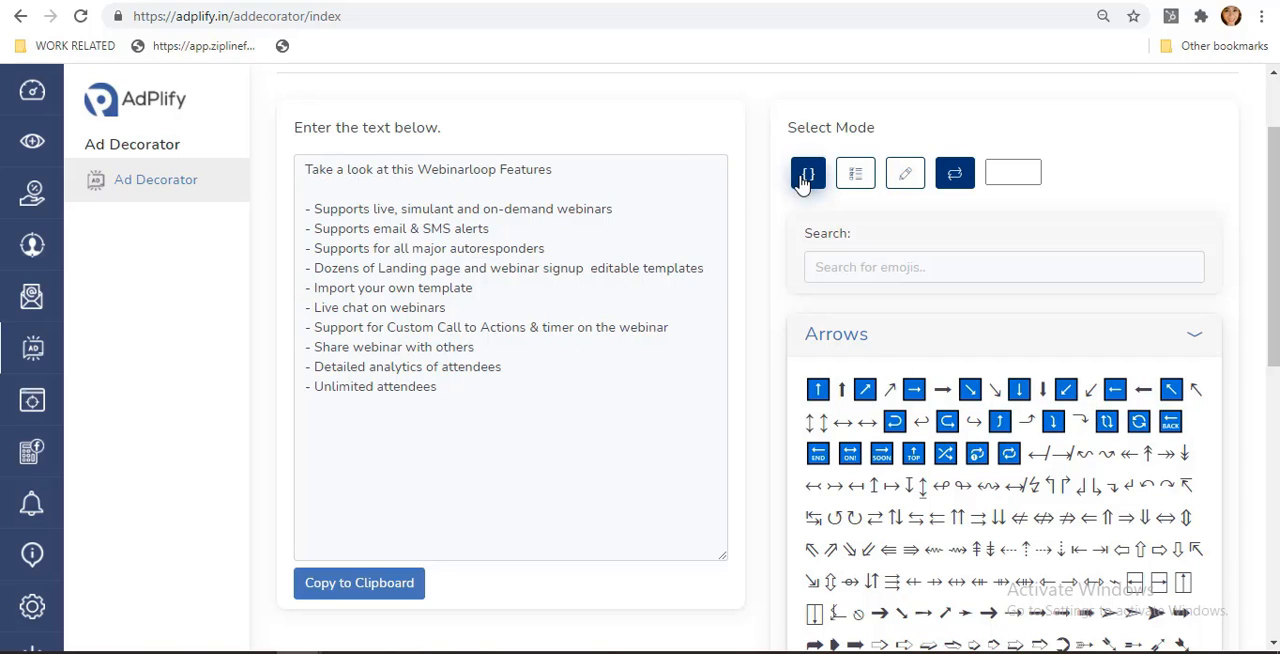
double_click(428, 170)
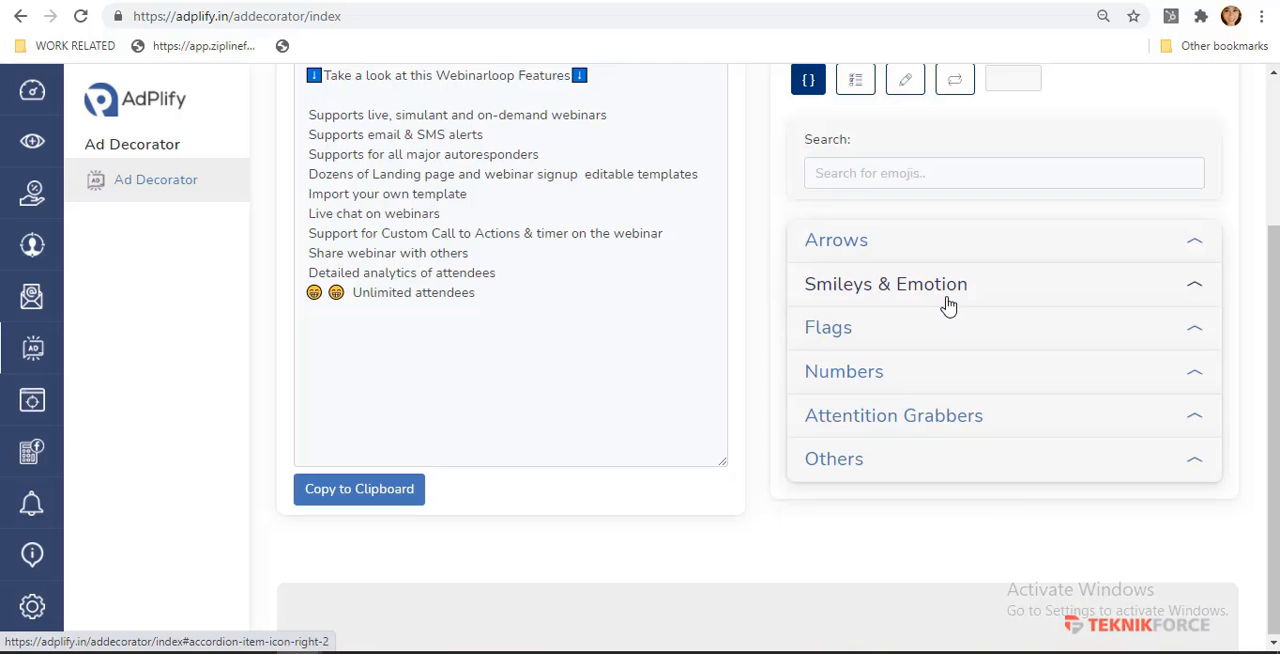
click(892, 416)
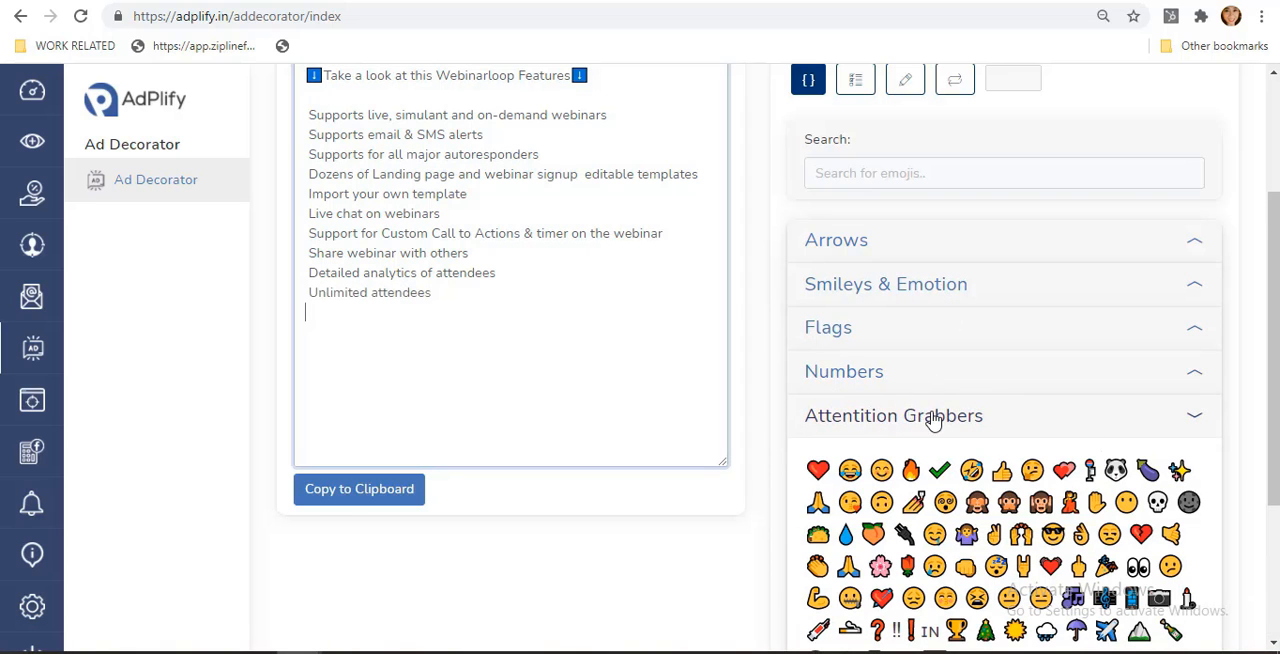
scroll(down, 3)
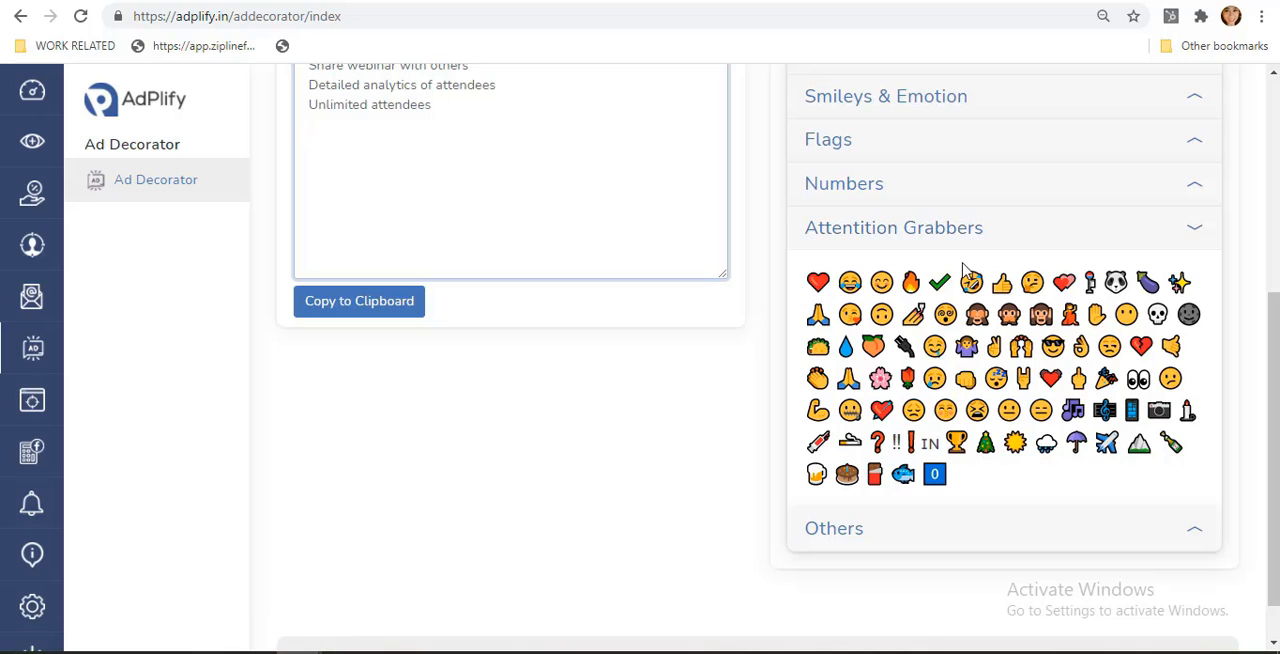
scroll(up, 3)
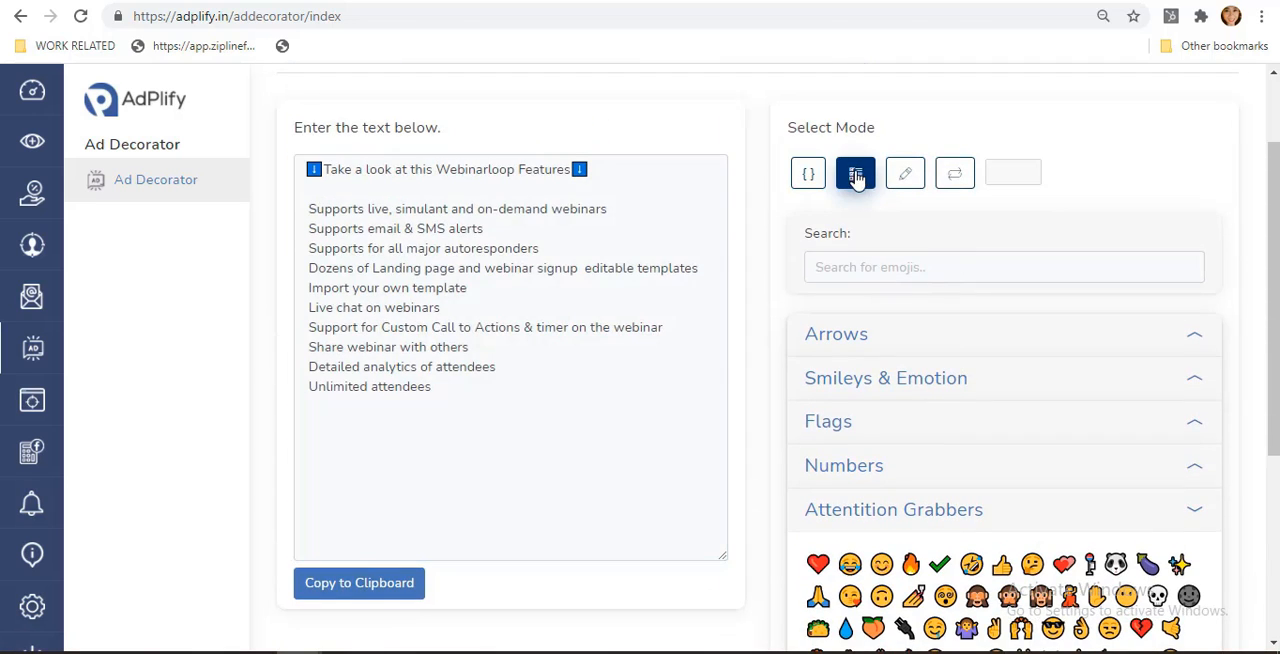
- Add a green check mark before each feature via List mode and a Smileys closing line 'Amazing right? Get in touch now!'
click(856, 172)
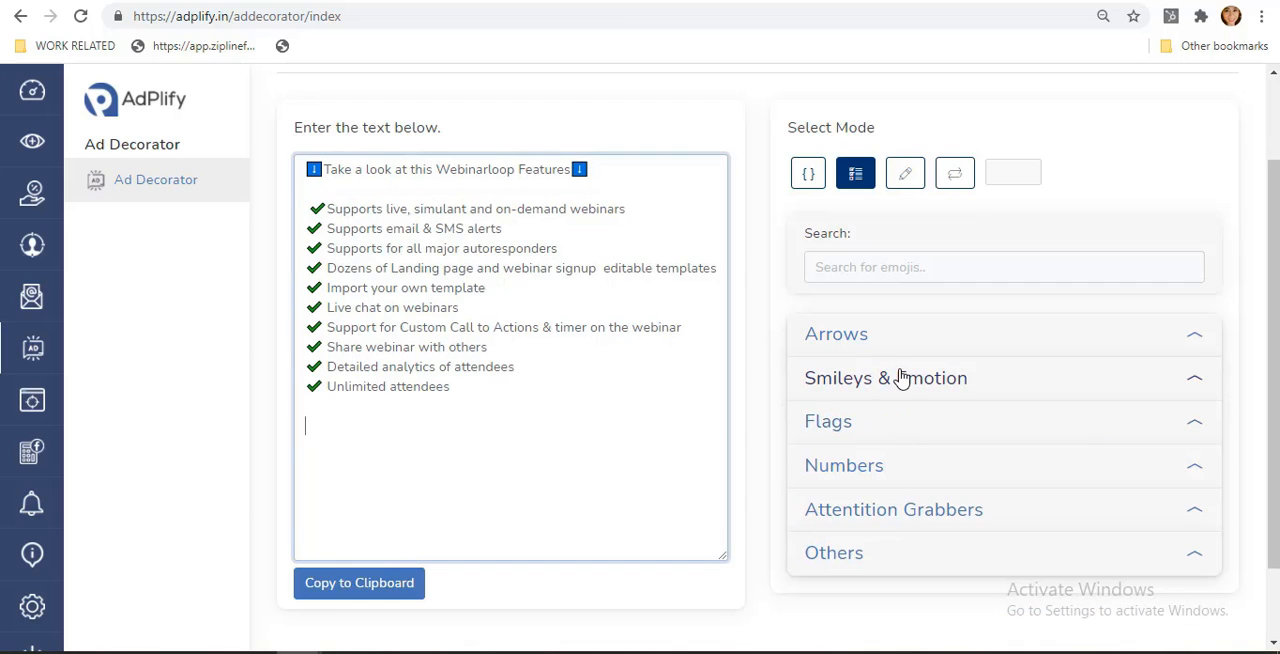
click(884, 376)
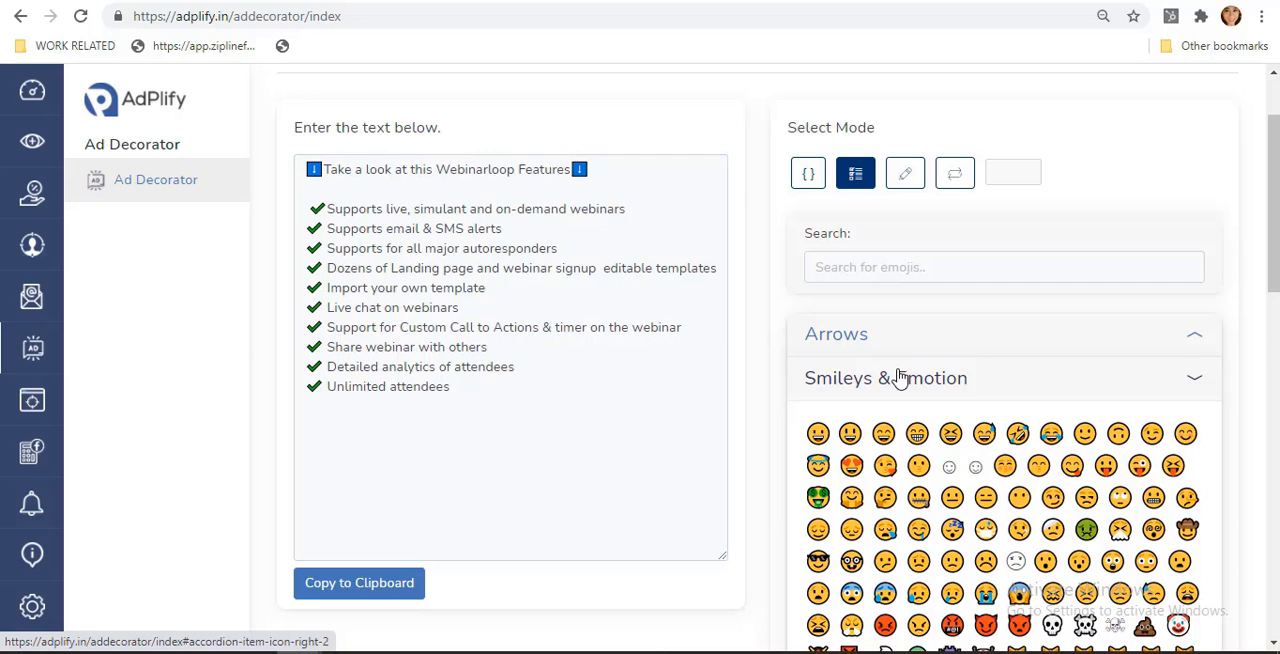
scroll(down, 3)
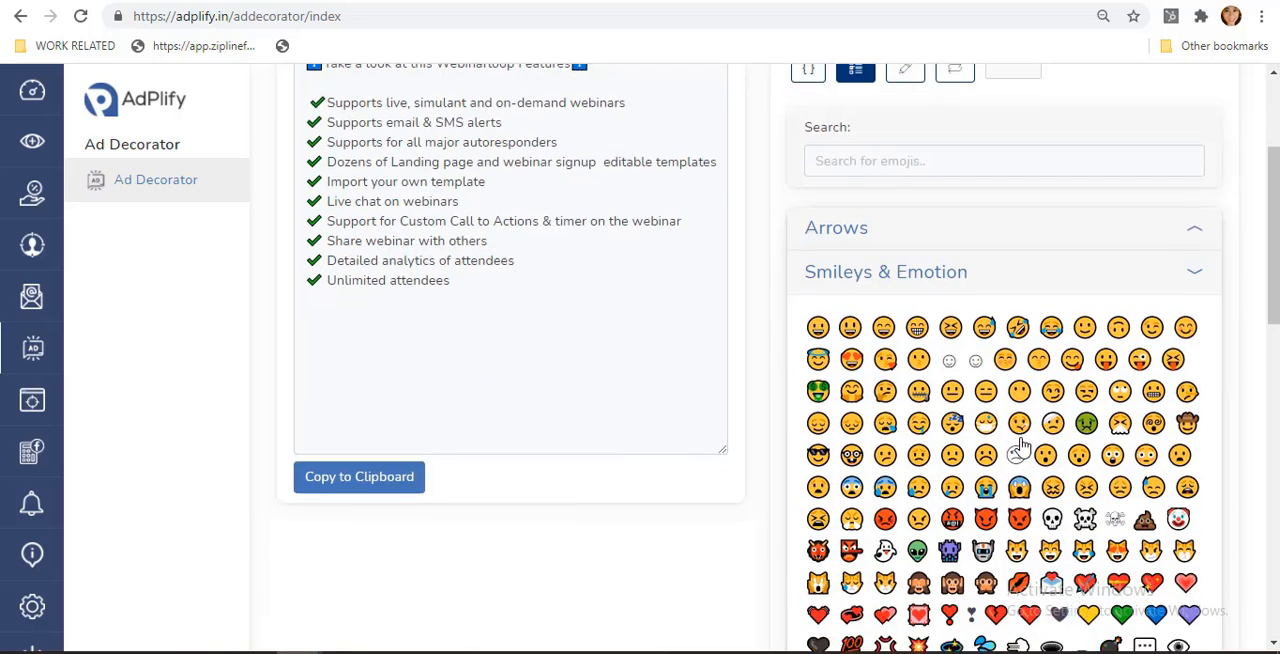
scroll(down, 3)
text(Amazing right? Get in touch now!)
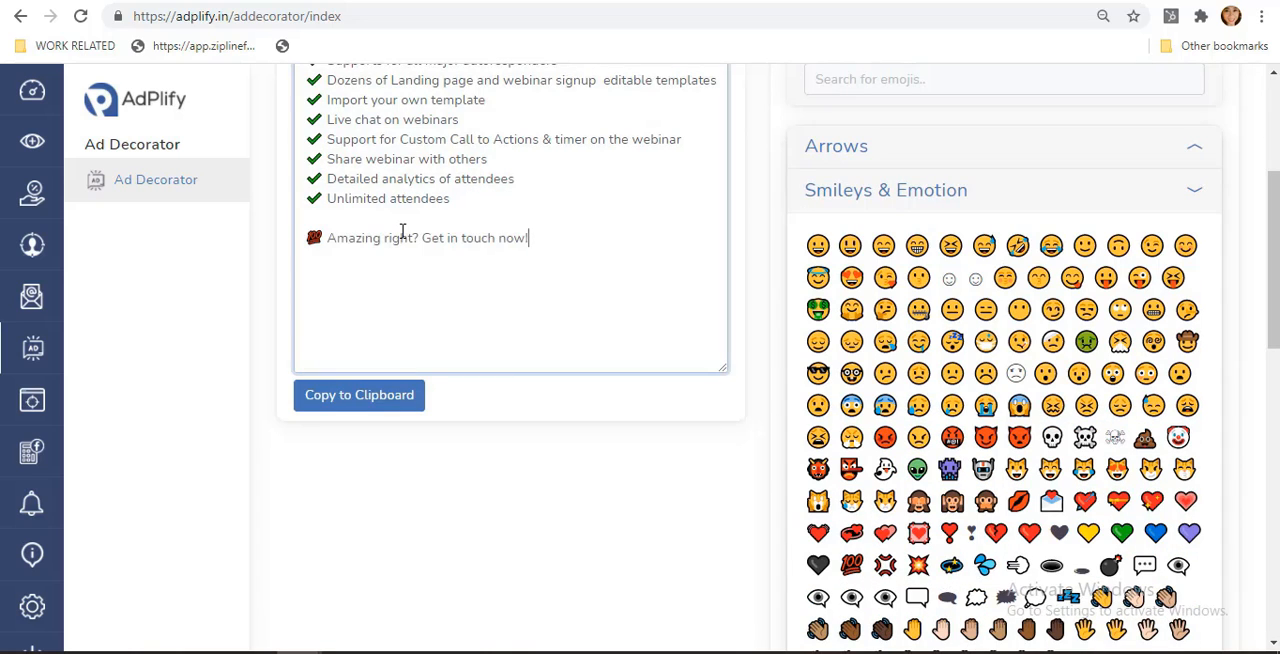
mouse_move(500, 328)
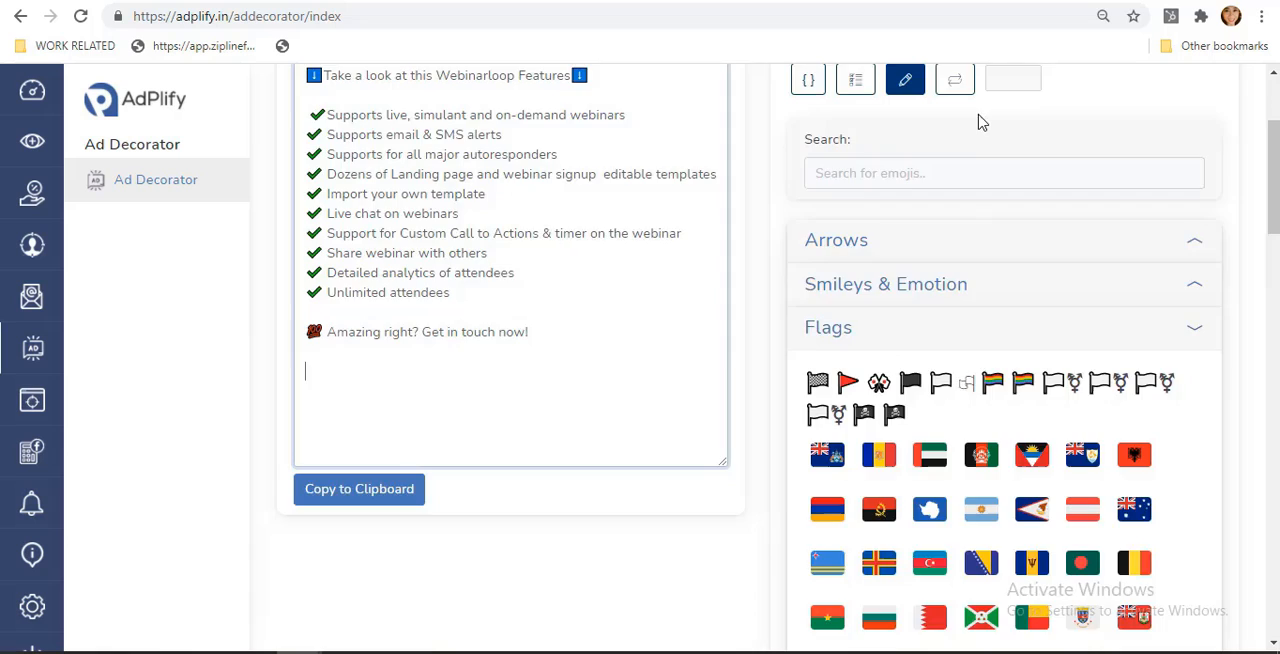
- Try 20 repeated flags, undo it, and copy the decorated feature list to the clipboard
scroll(up, 3)
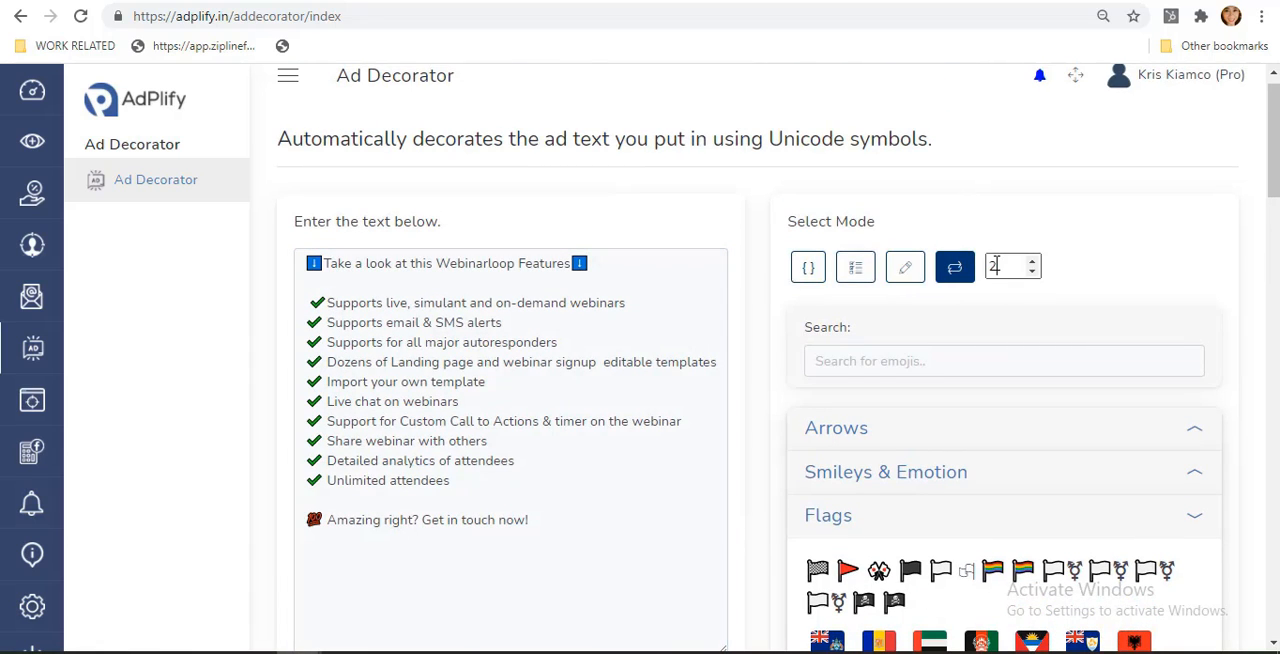
scroll(down, 3)
text(0)
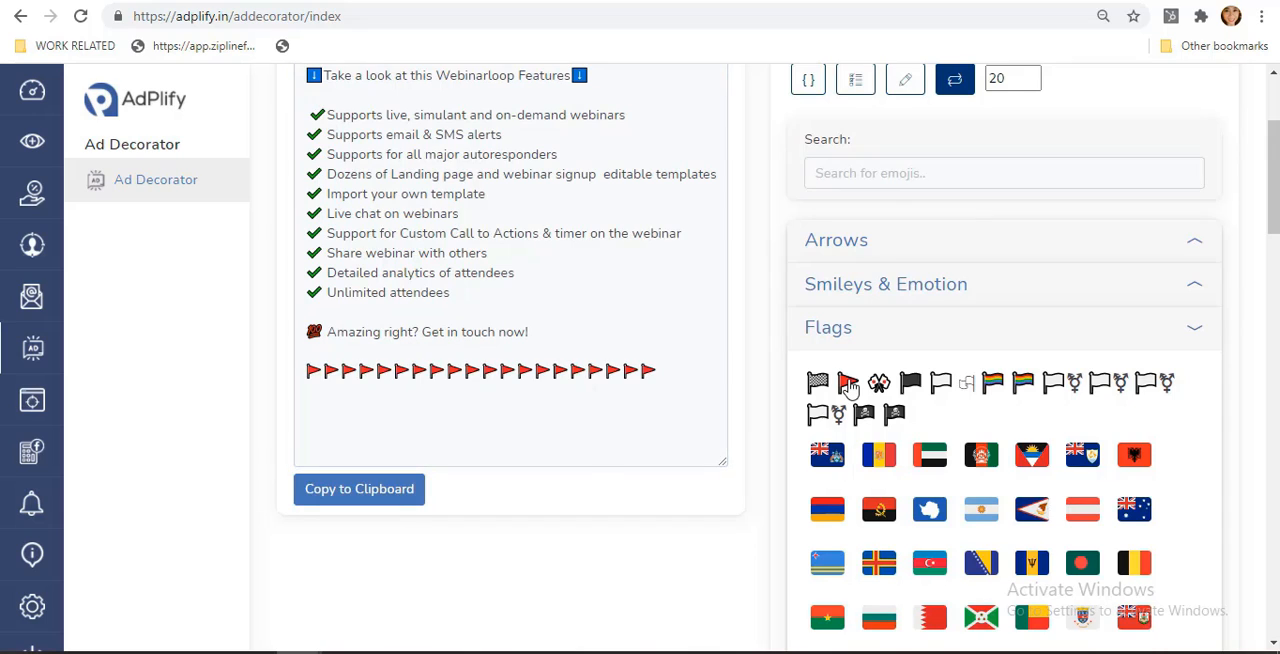
scroll(up, 3)
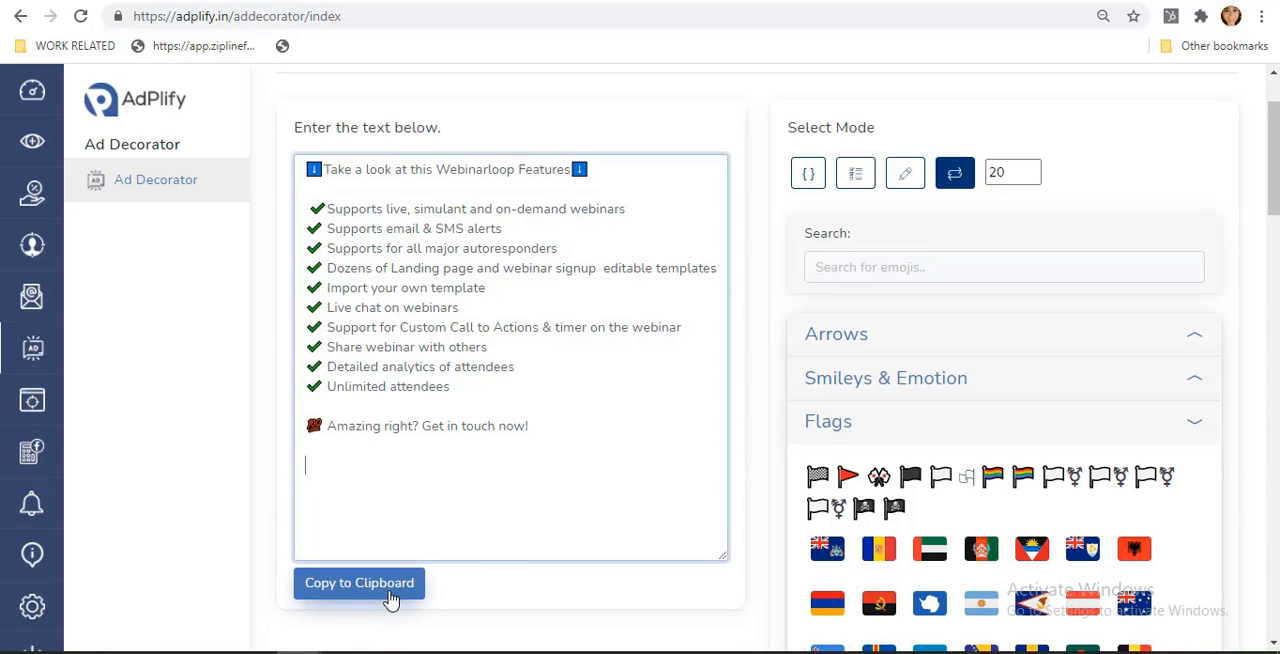
click(360, 584)
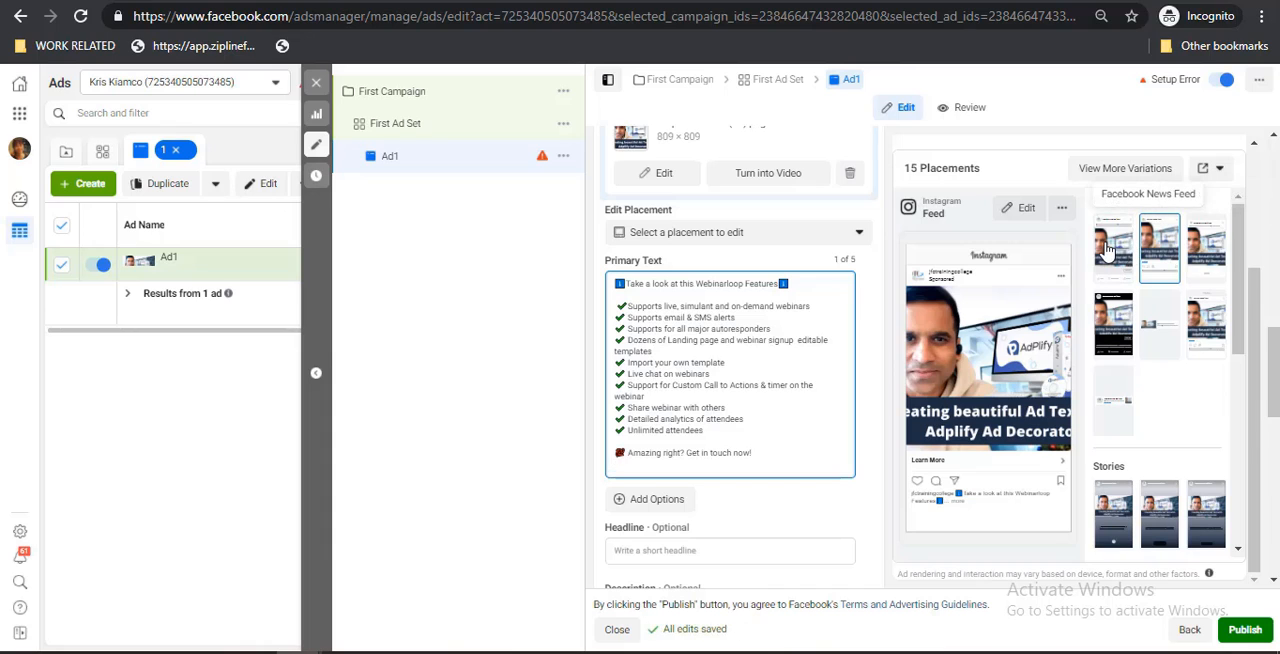
- Preview the decorated ad in the Facebook Feeds and Instagram Explore placements
click(1112, 246)
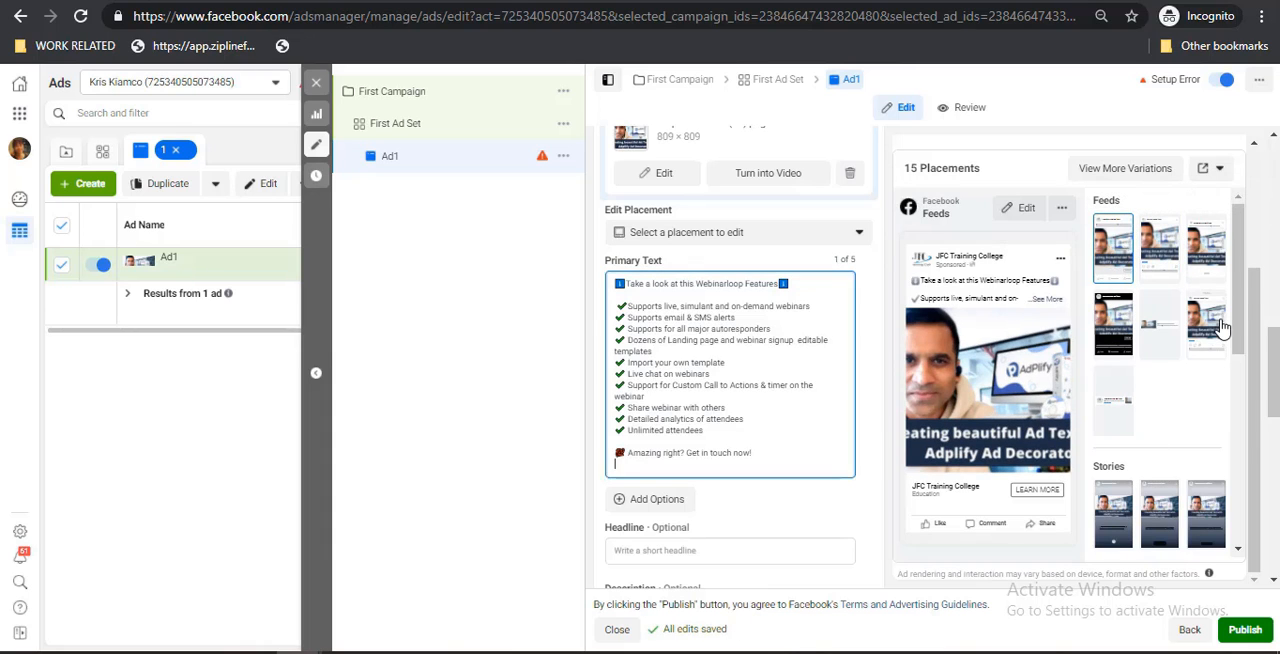
click(1204, 324)
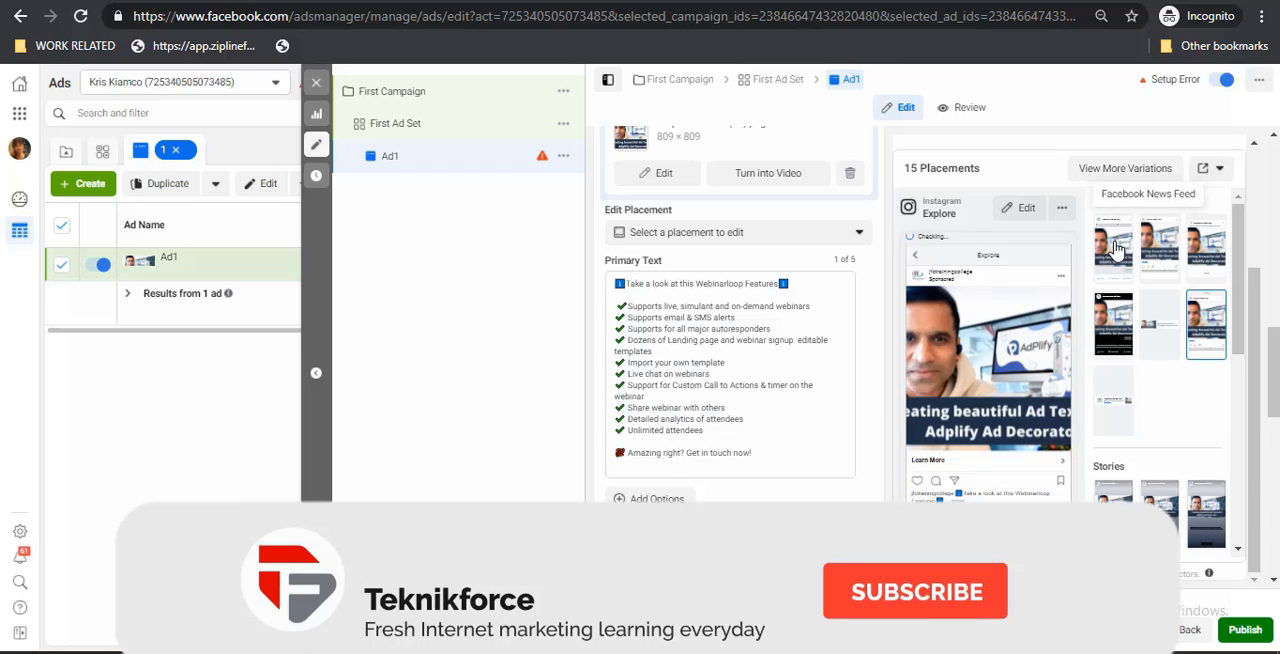